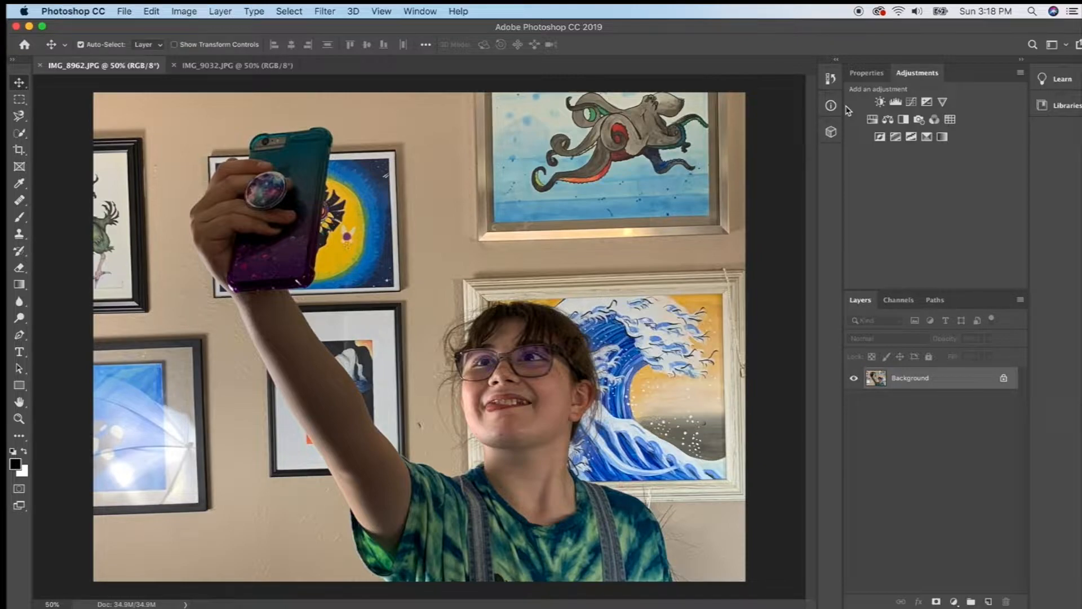
pyautogui.moveTo(575, 156)
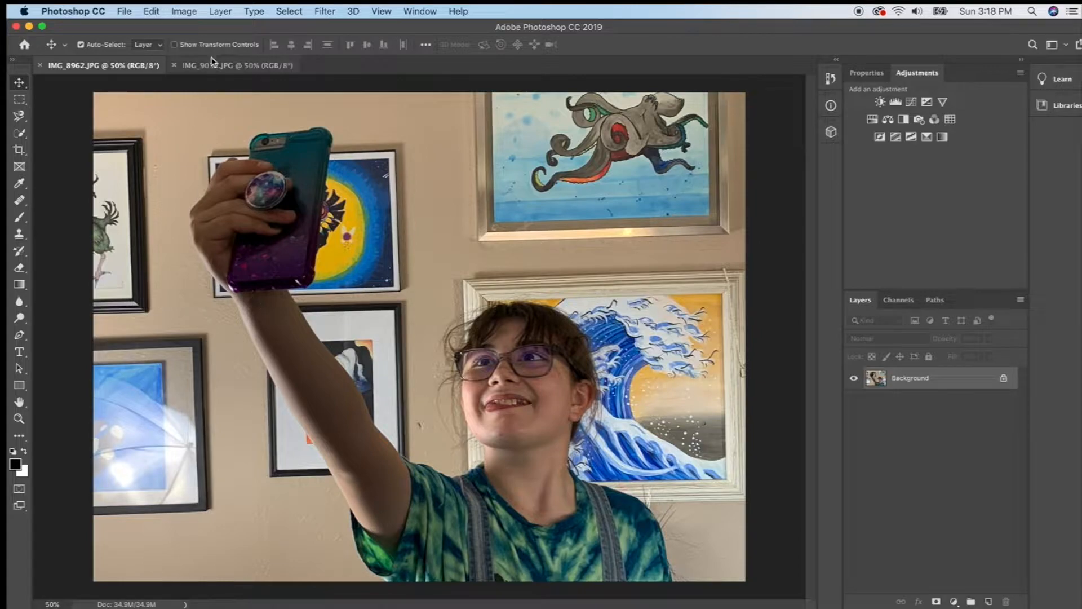
# Flip between IMG_8962.JPG and IMG_9032.JPG, ending on the cross-legged man photo
pyautogui.click(233, 66)
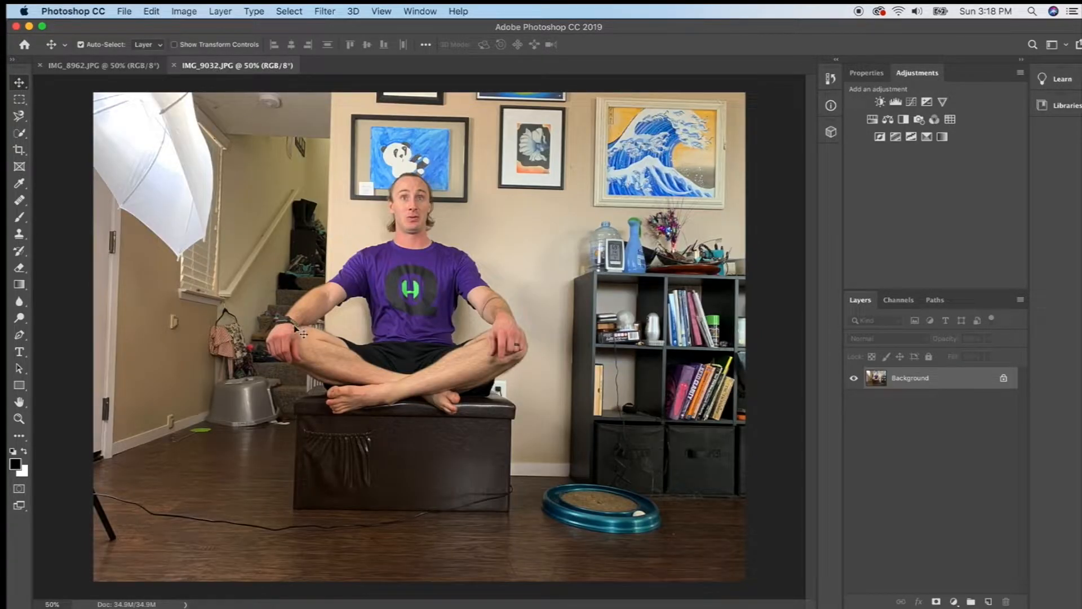
pyautogui.moveTo(324, 406)
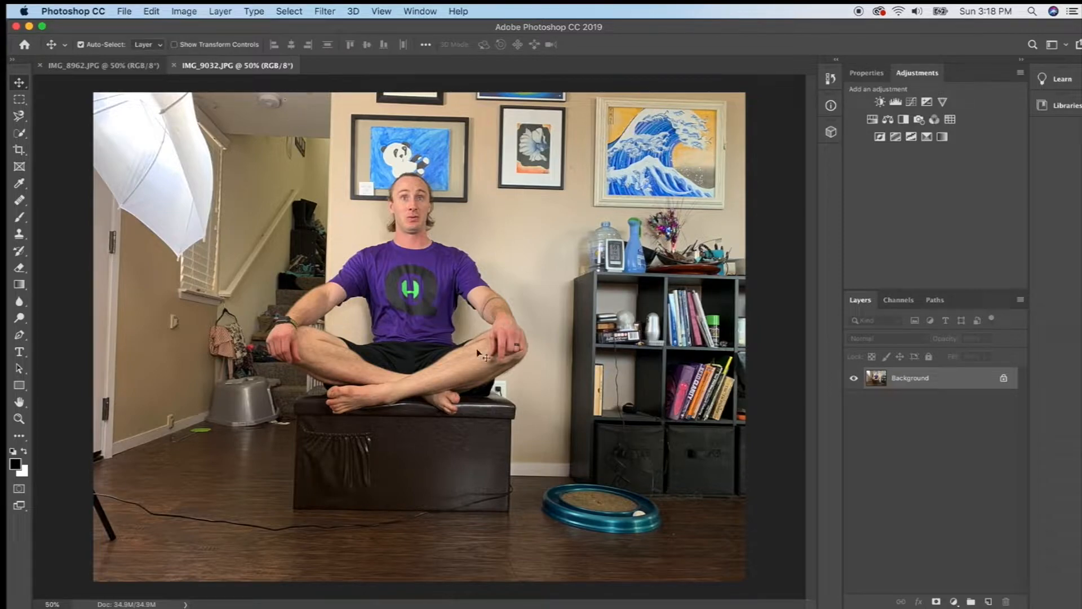
pyautogui.moveTo(207, 161)
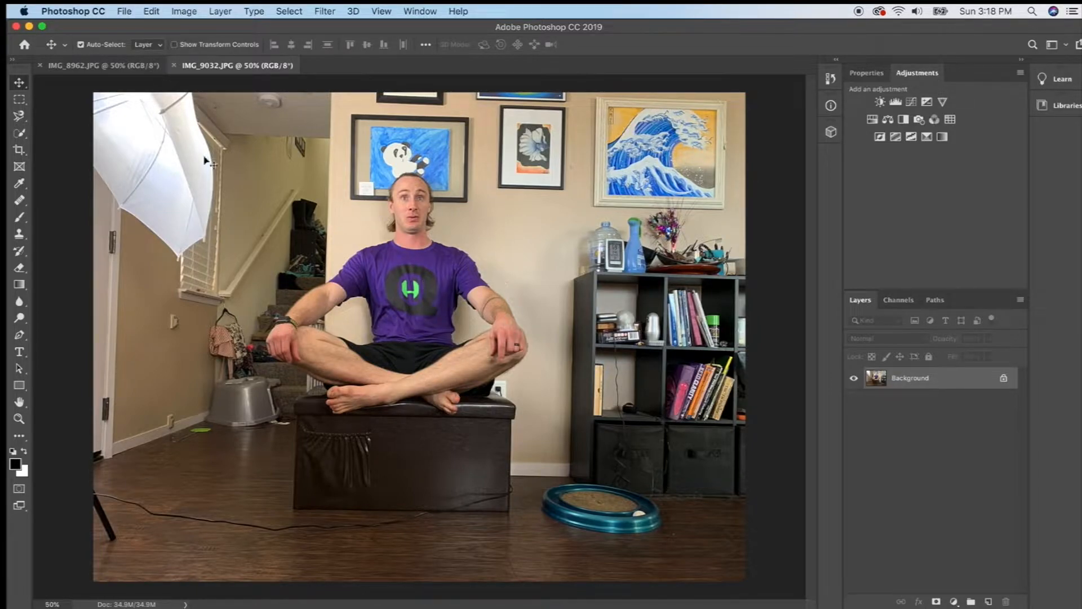
pyautogui.click(99, 65)
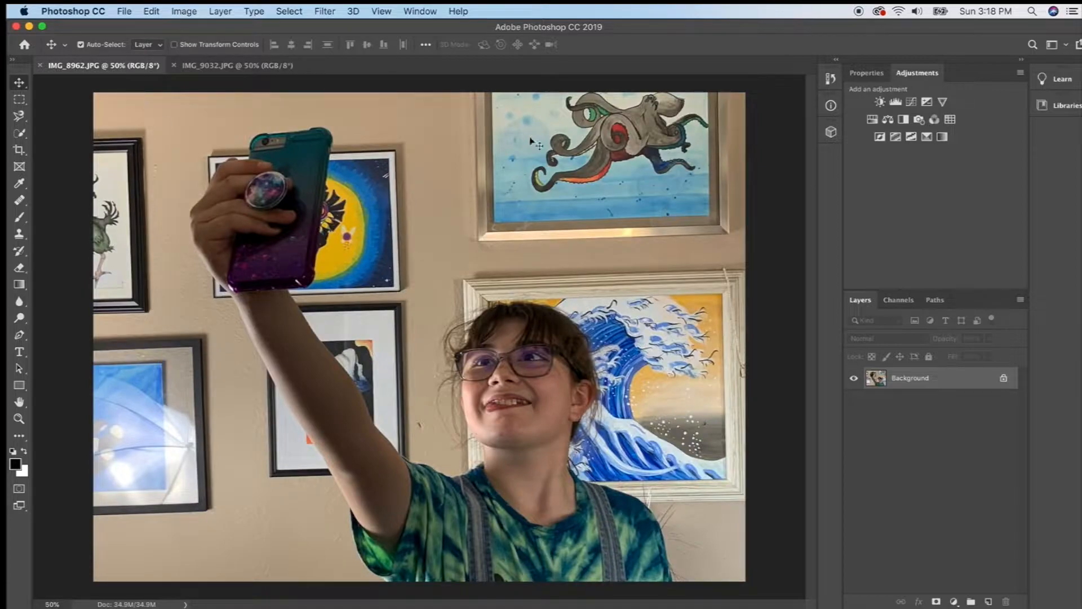
pyautogui.moveTo(449, 245)
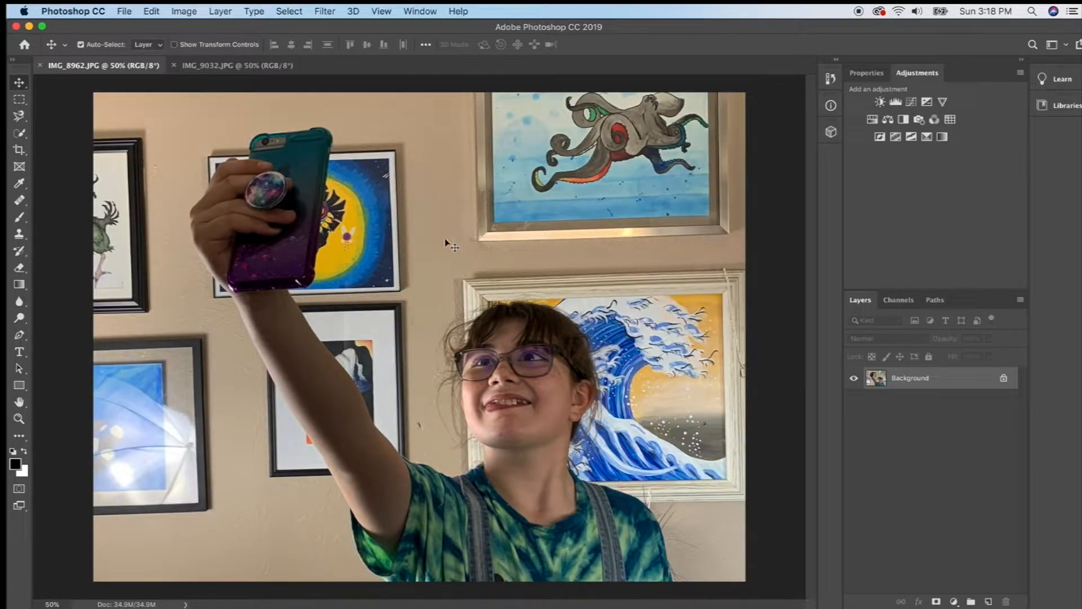
pyautogui.moveTo(545, 248)
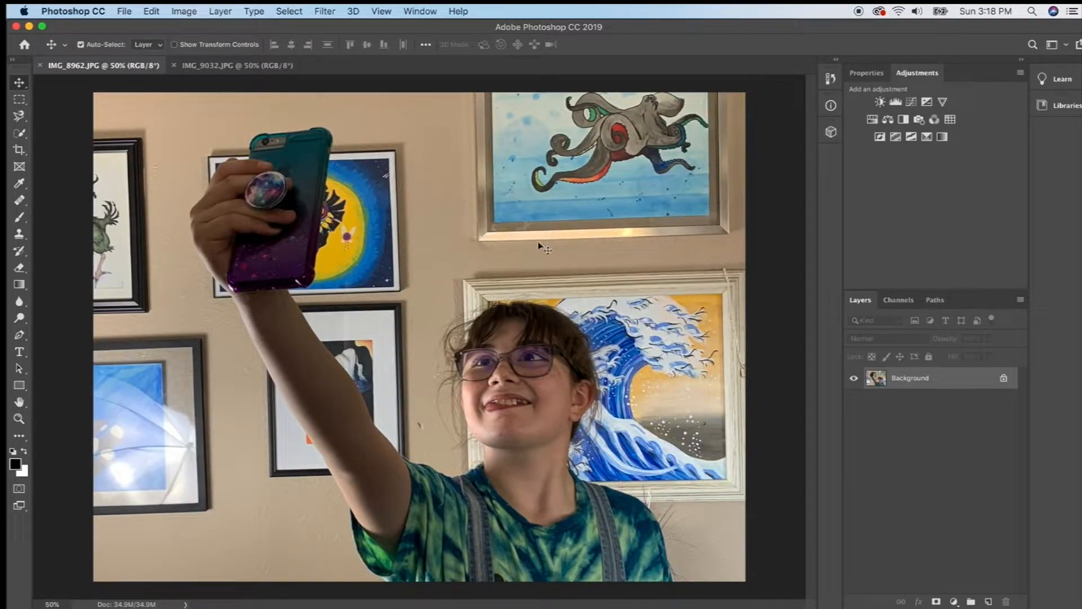
pyautogui.moveTo(514, 212)
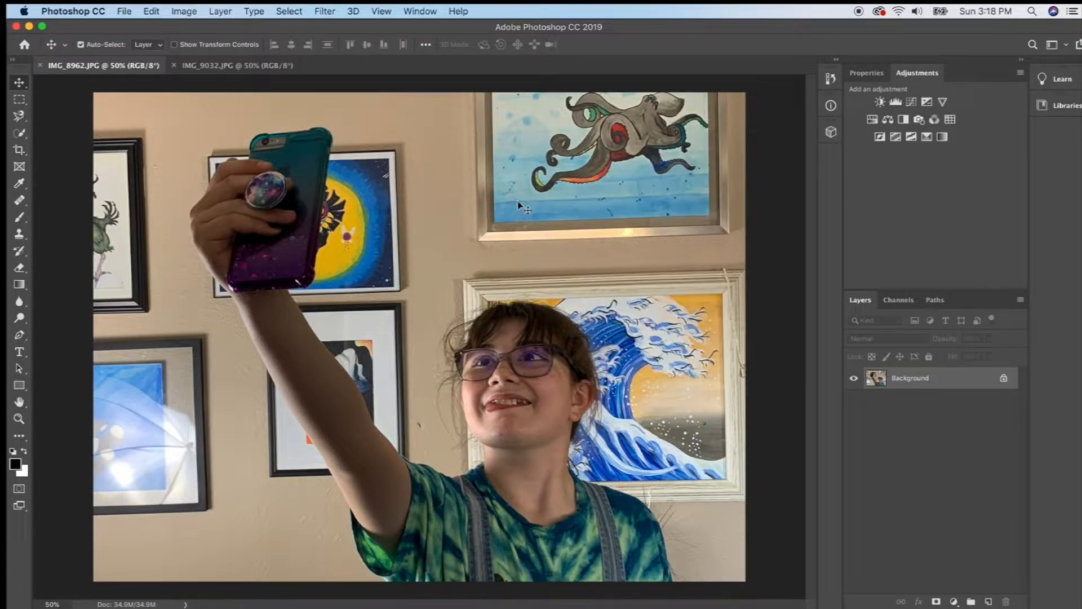
pyautogui.click(228, 65)
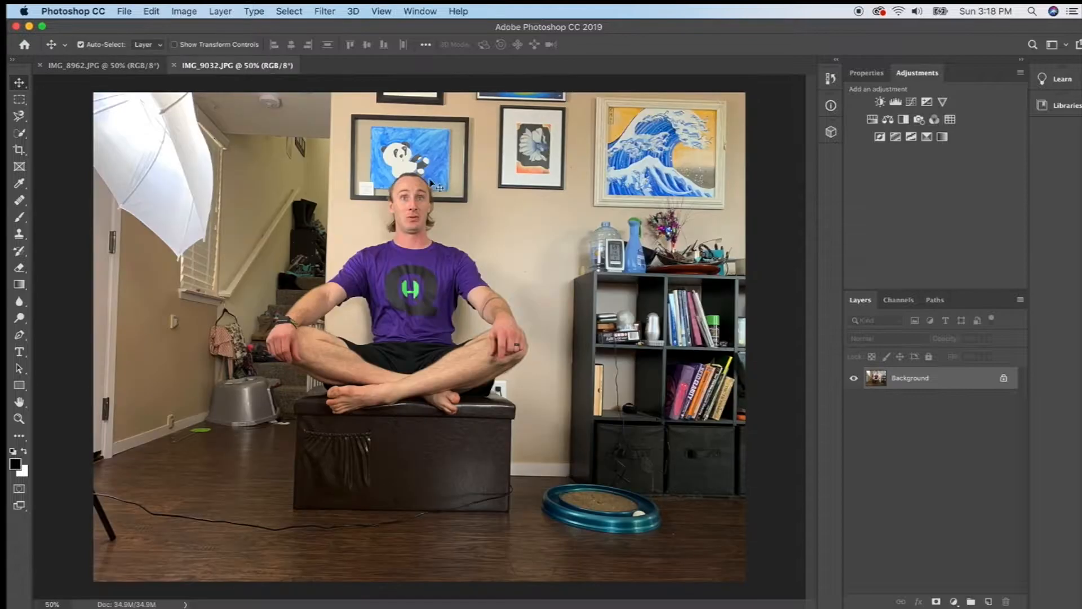
pyautogui.moveTo(424, 204)
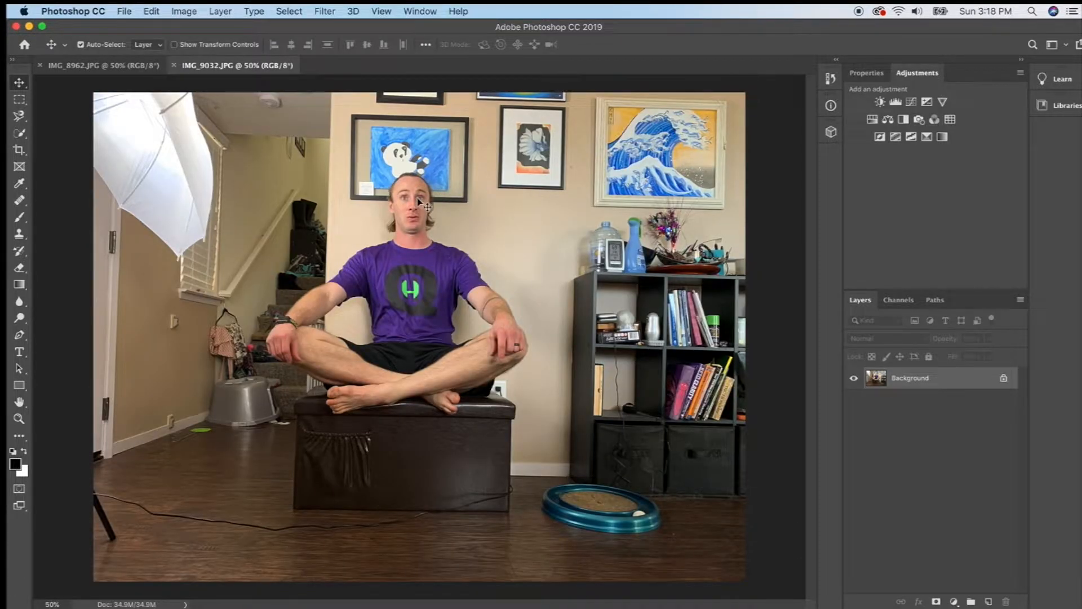
pyautogui.moveTo(196, 201)
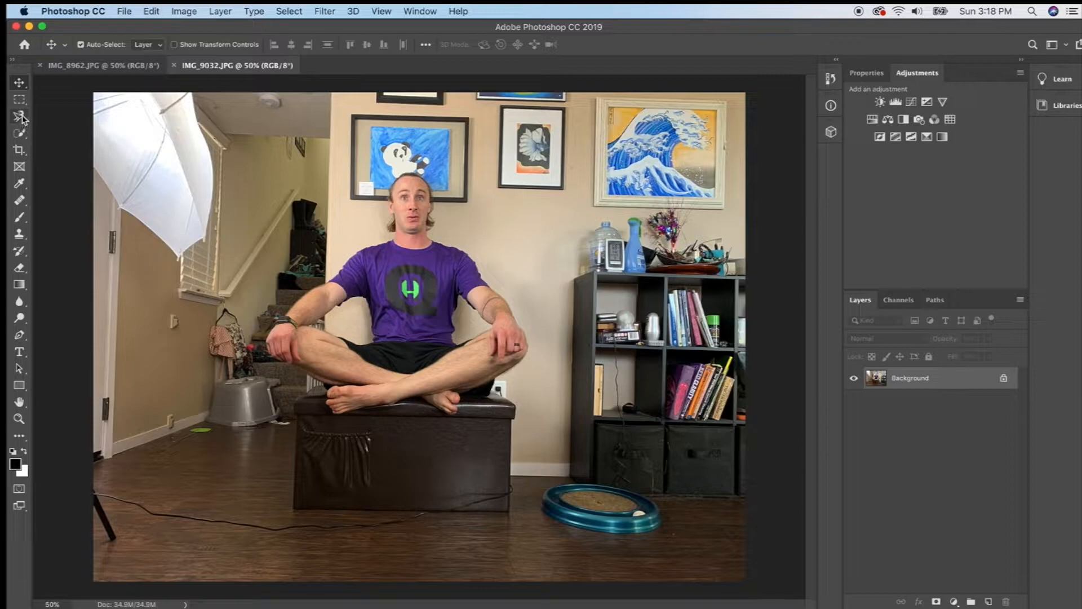
# Auto-select the seated man with Quick Selection's Select Subject
pyautogui.click(19, 116)
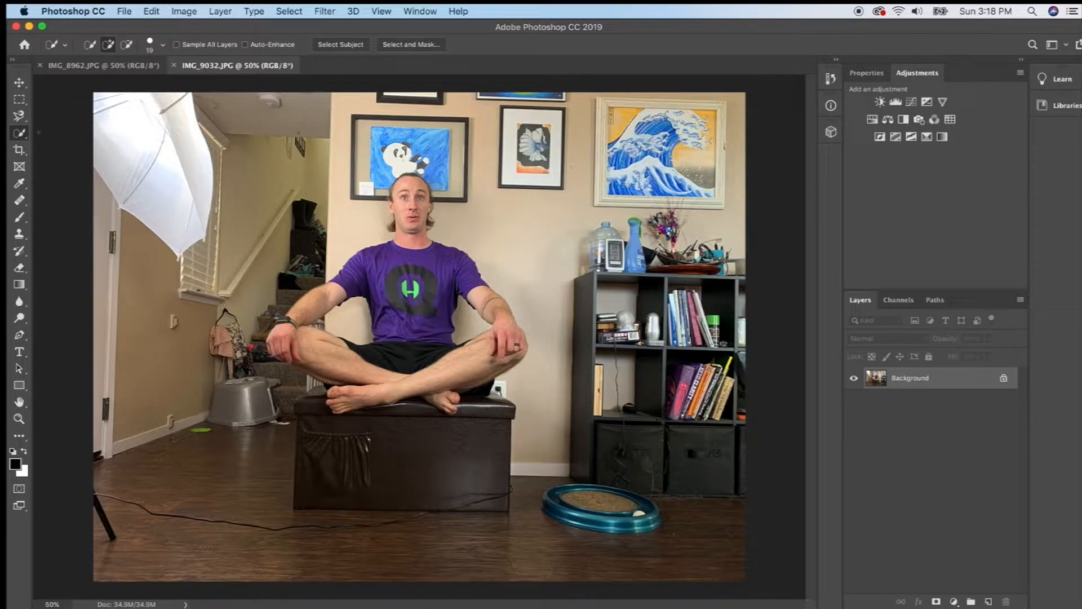
pyautogui.click(19, 116)
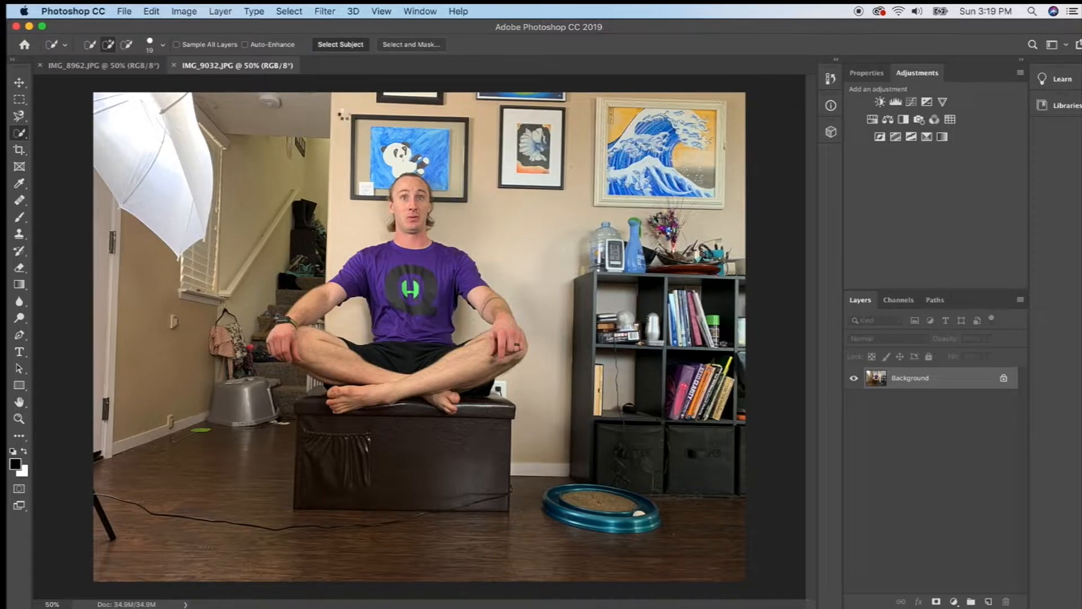
pyautogui.click(340, 44)
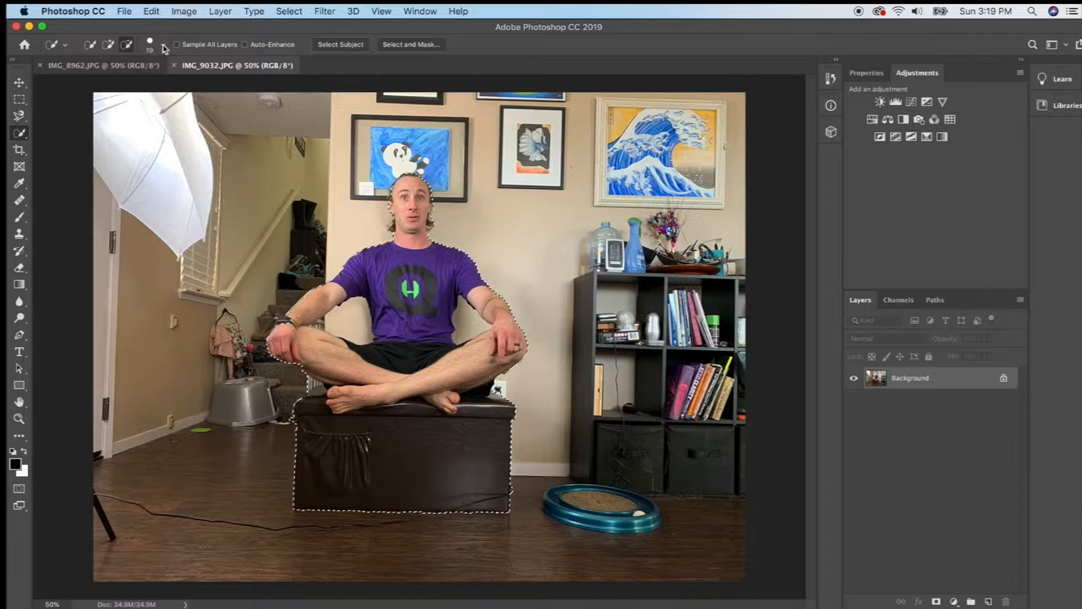
# Shrink the Quick Selection brush to about 22 px and refine the man's outline
pyautogui.click(164, 45)
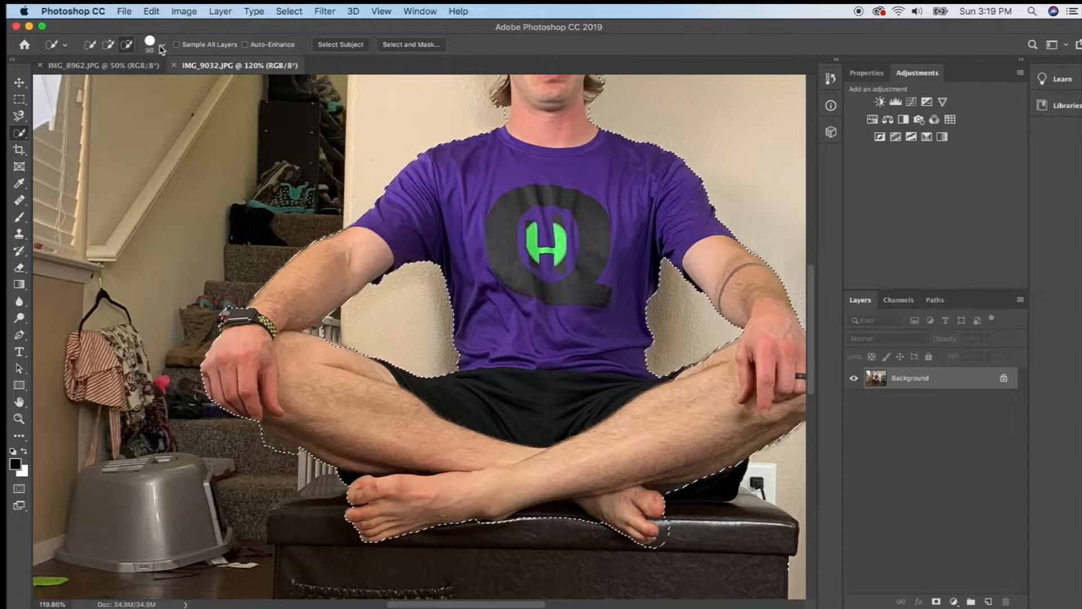
pyautogui.click(163, 44)
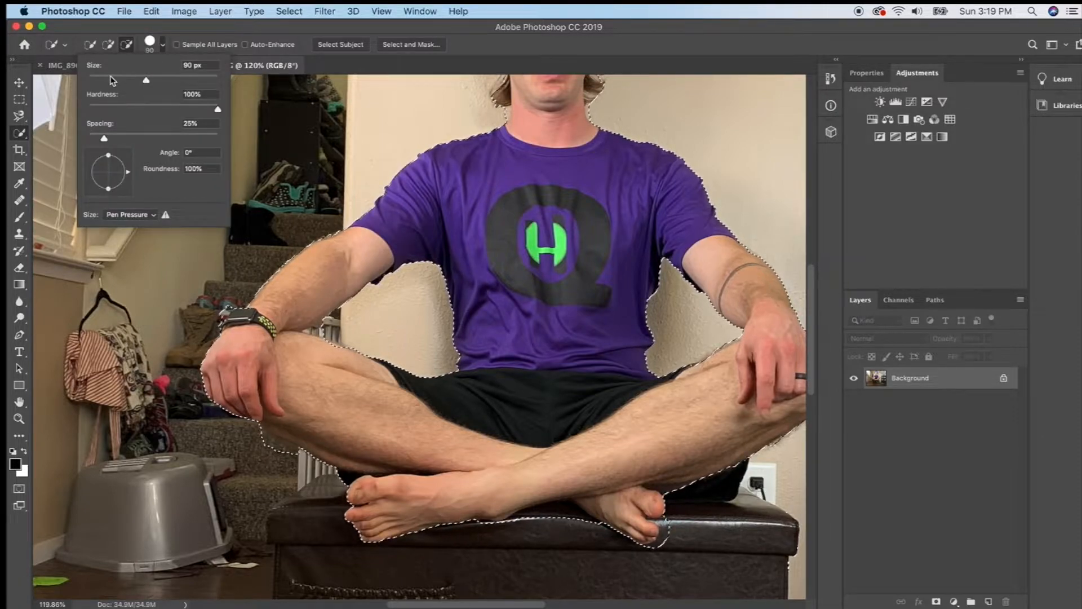
pyautogui.moveTo(145, 80); pyautogui.dragTo(104, 80)
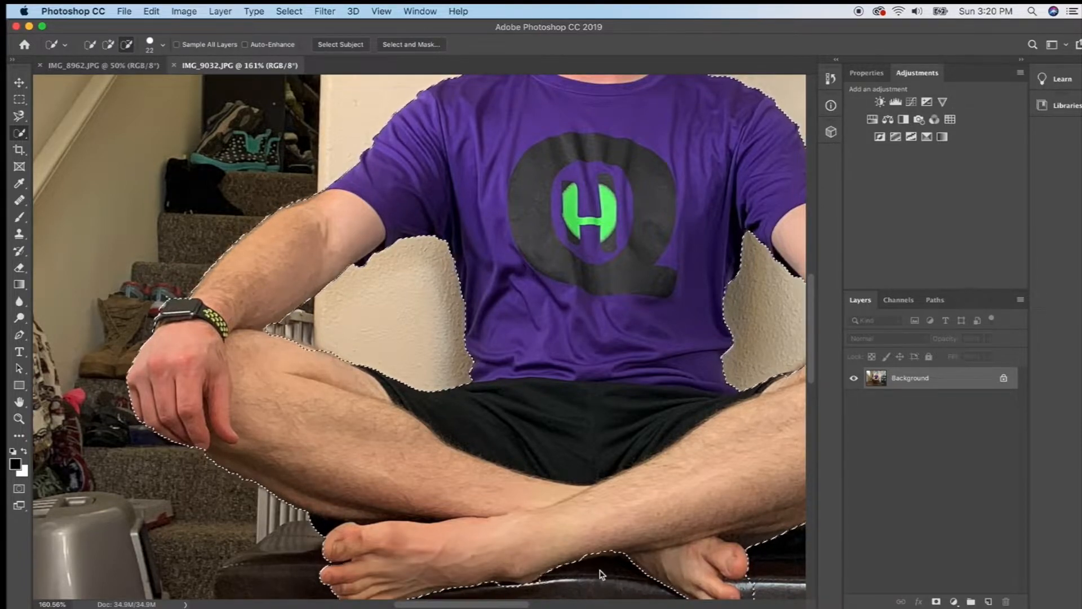
pyautogui.scroll(-3)
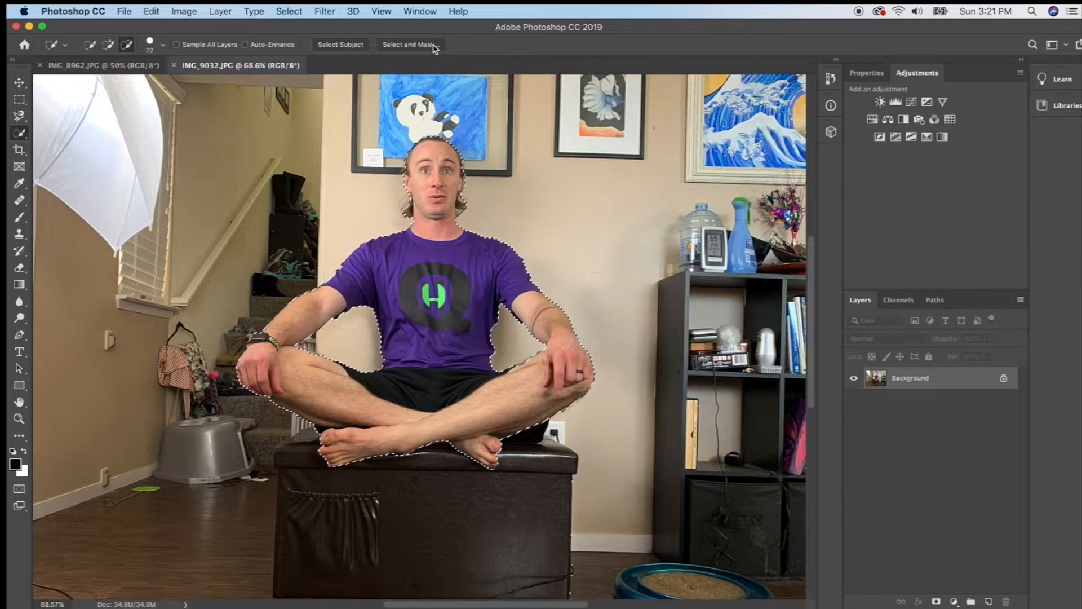
# In Select and Mask, check the cutout against the room and feather the edges 2.2 px
pyautogui.click(409, 44)
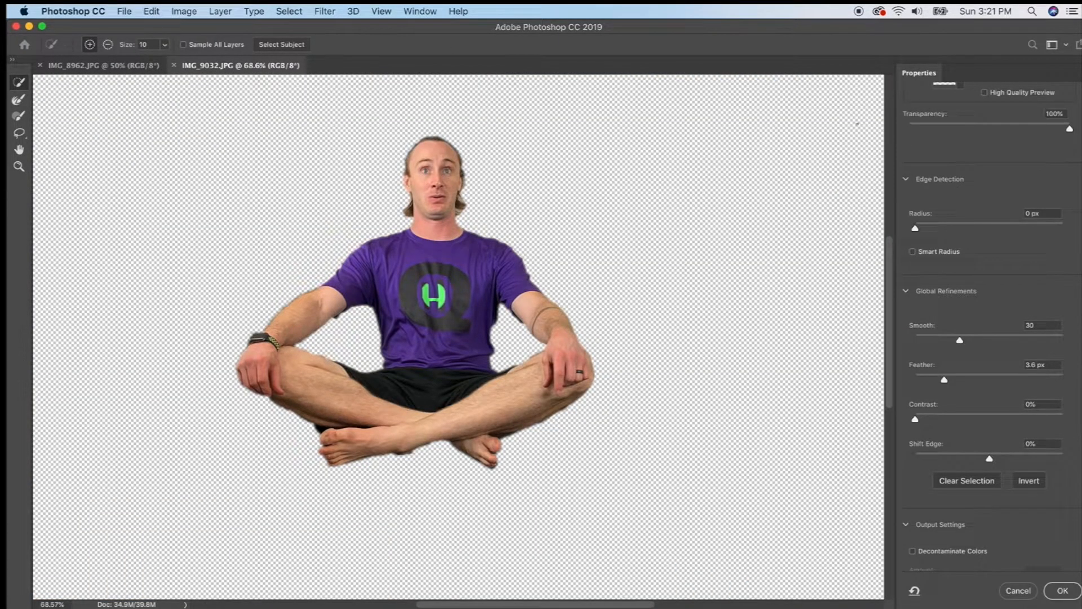
pyautogui.moveTo(1068, 128); pyautogui.dragTo(986, 128)
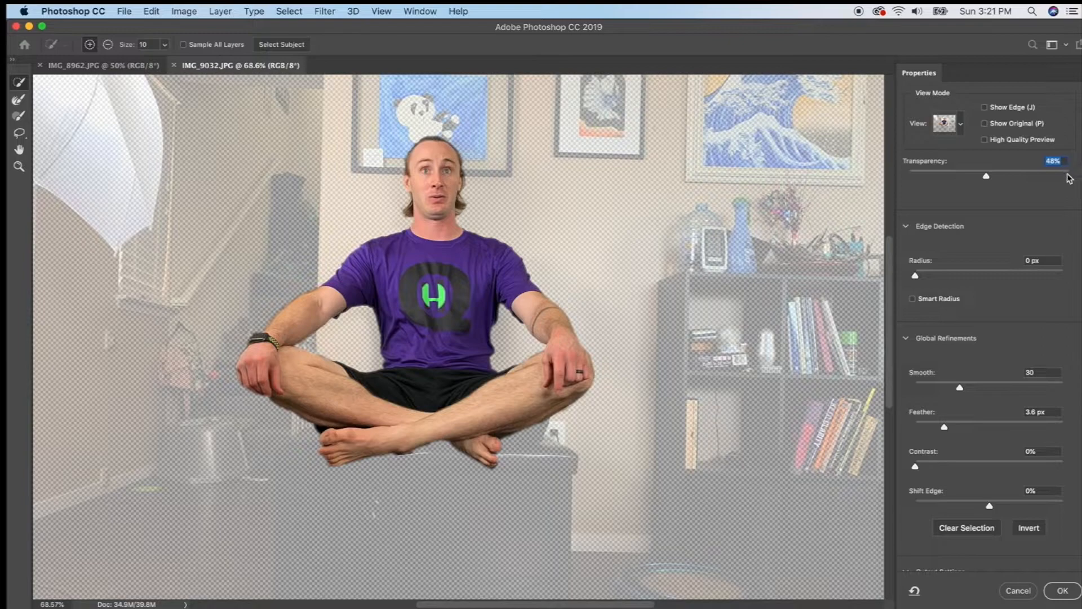
pyautogui.moveTo(985, 175); pyautogui.dragTo(1069, 175)
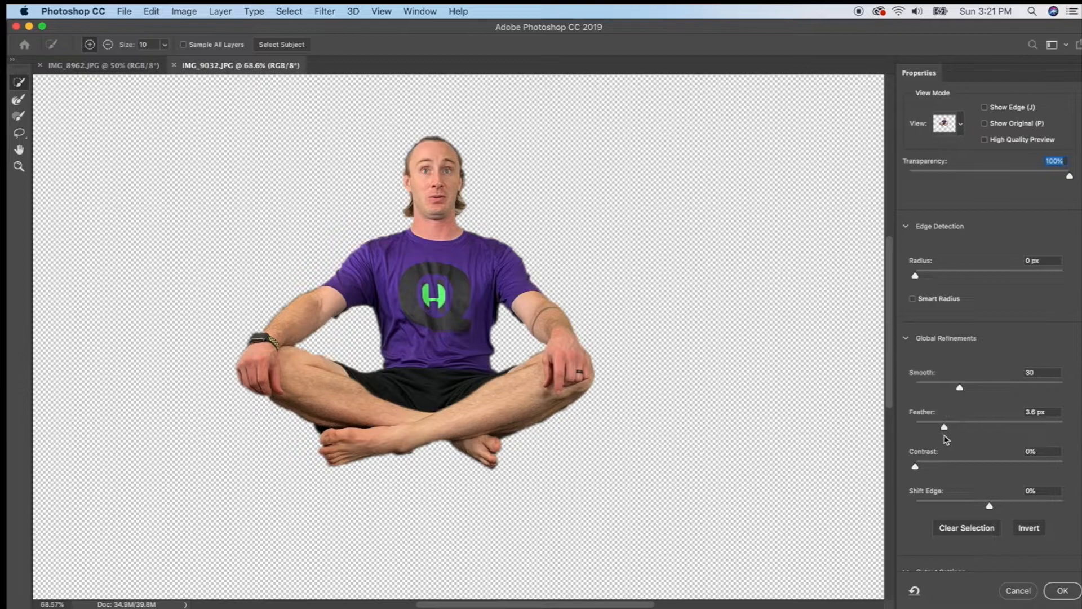
pyautogui.scroll(-3)
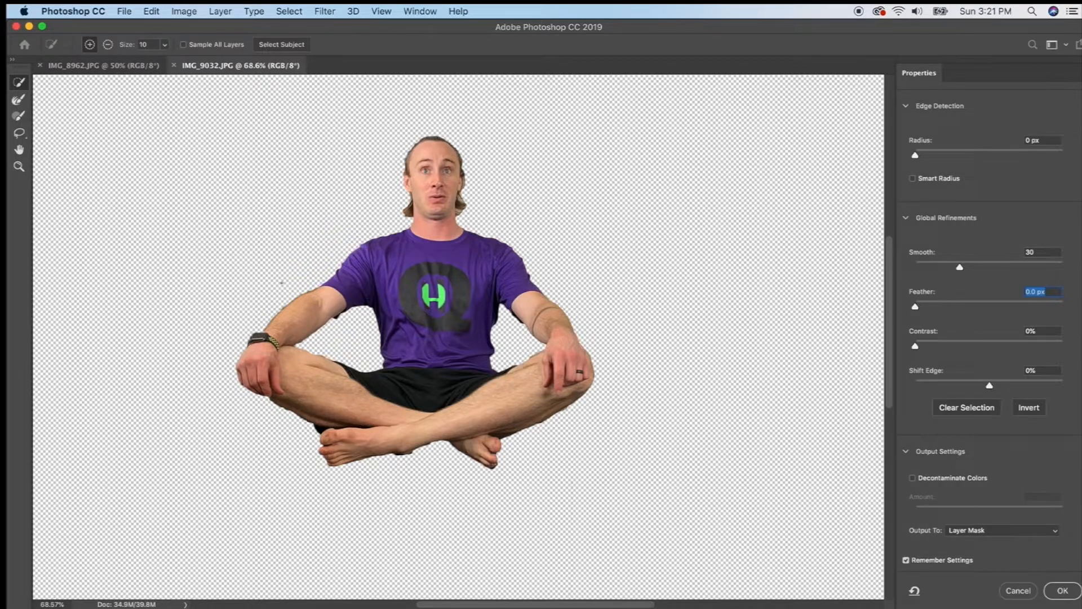
pyautogui.moveTo(915, 307); pyautogui.dragTo(927, 306)
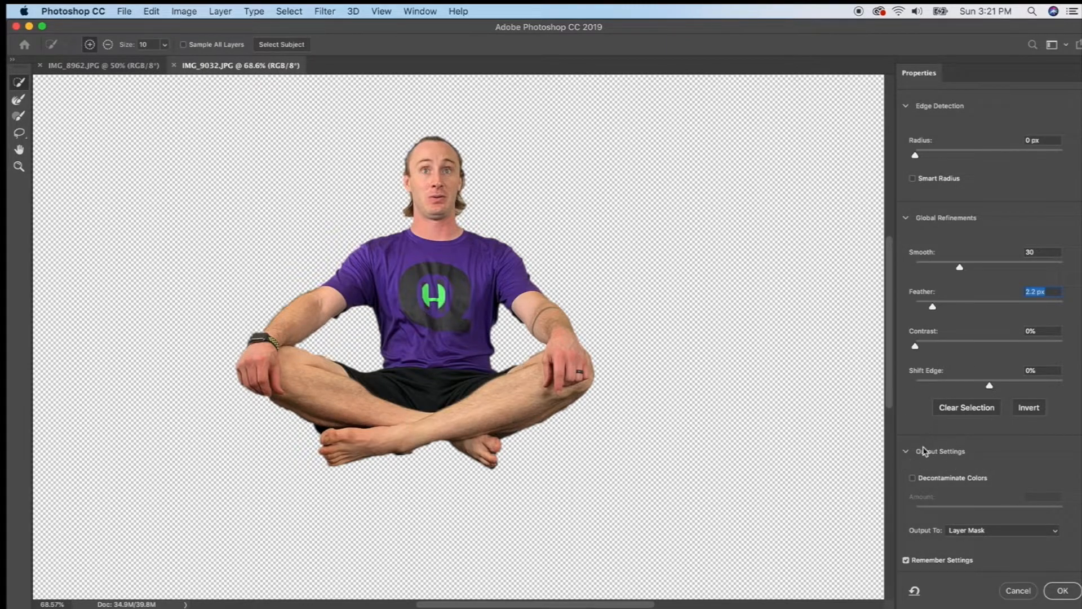
# Output the refined selection as a layer mask and apply it
pyautogui.click(1002, 529)
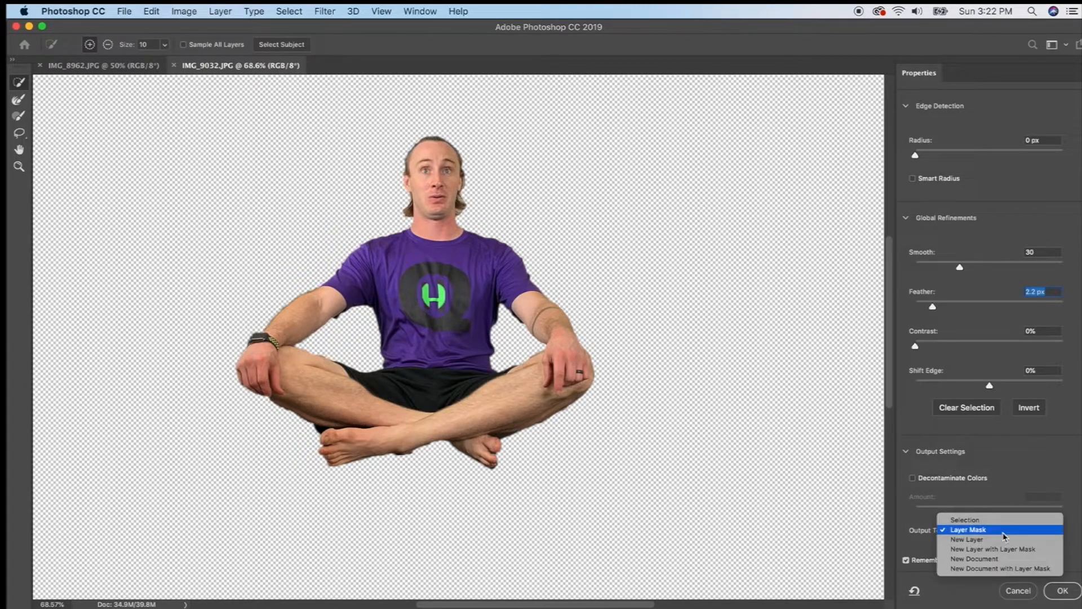
pyautogui.click(969, 530)
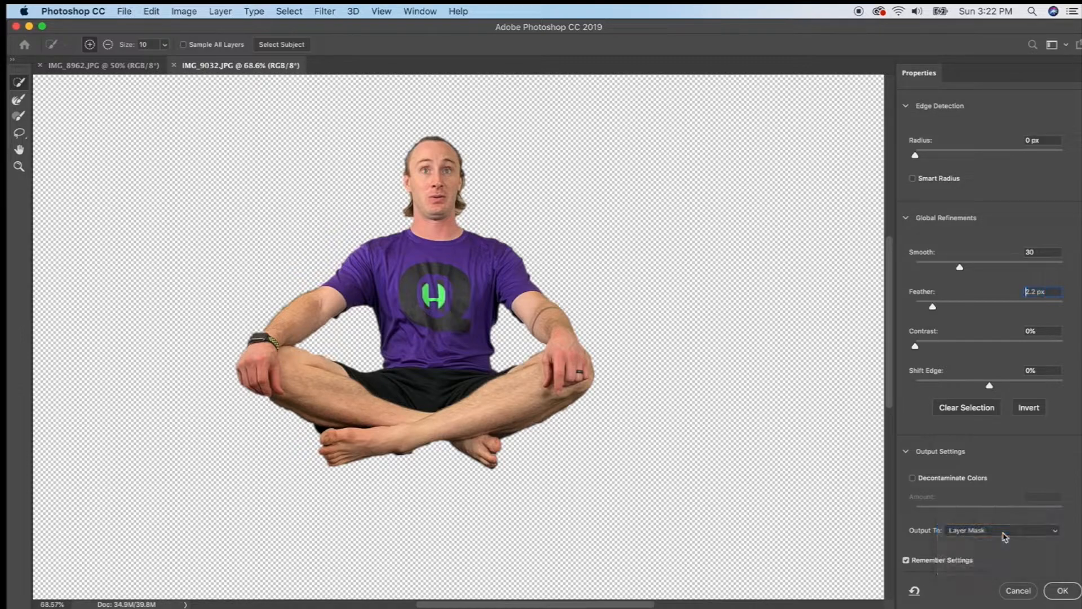
pyautogui.click(1062, 590)
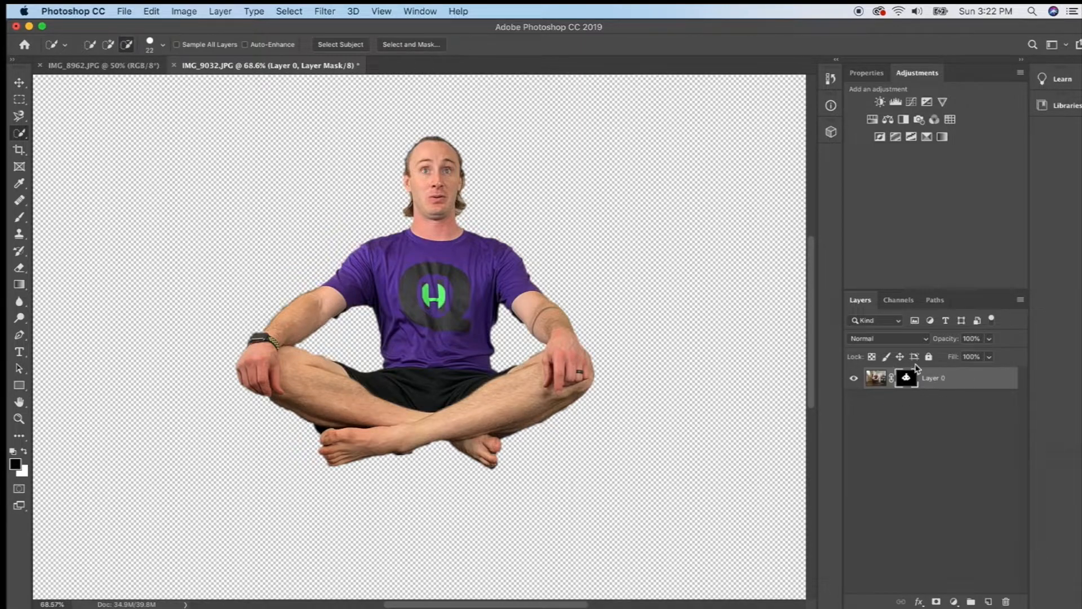
pyautogui.moveTo(907, 379)
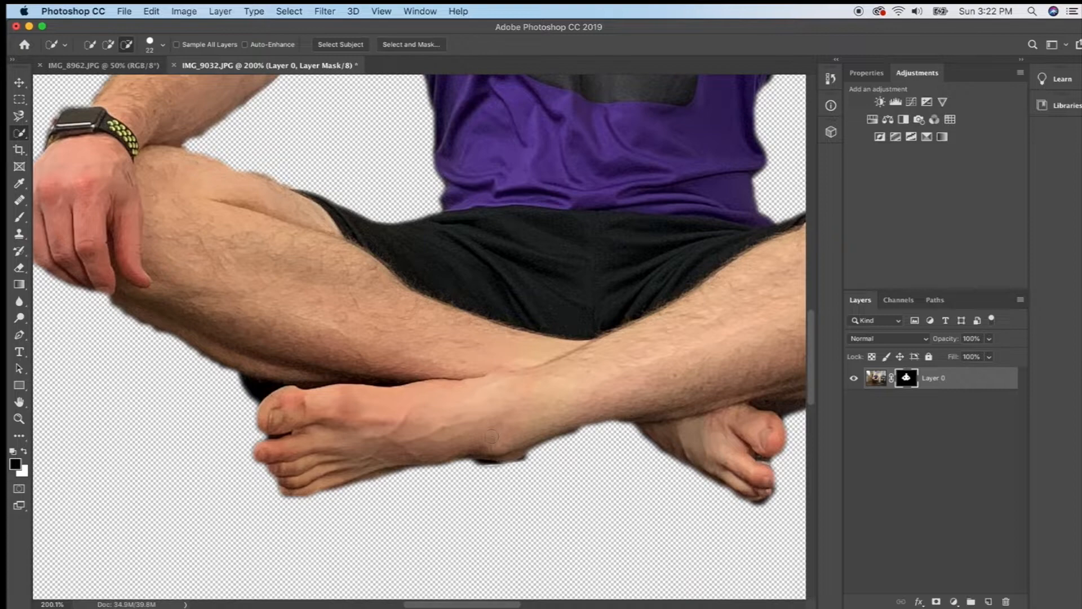
pyautogui.moveTo(260, 386)
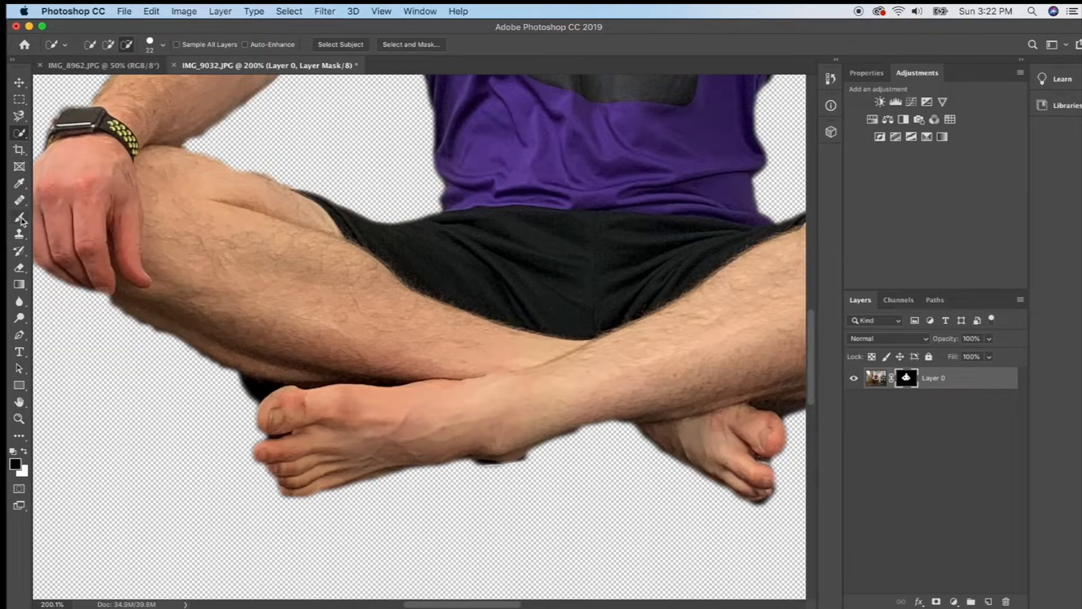
# Paint the layer mask to hide the dark background patch between the man's crossed feet
pyautogui.click(19, 233)
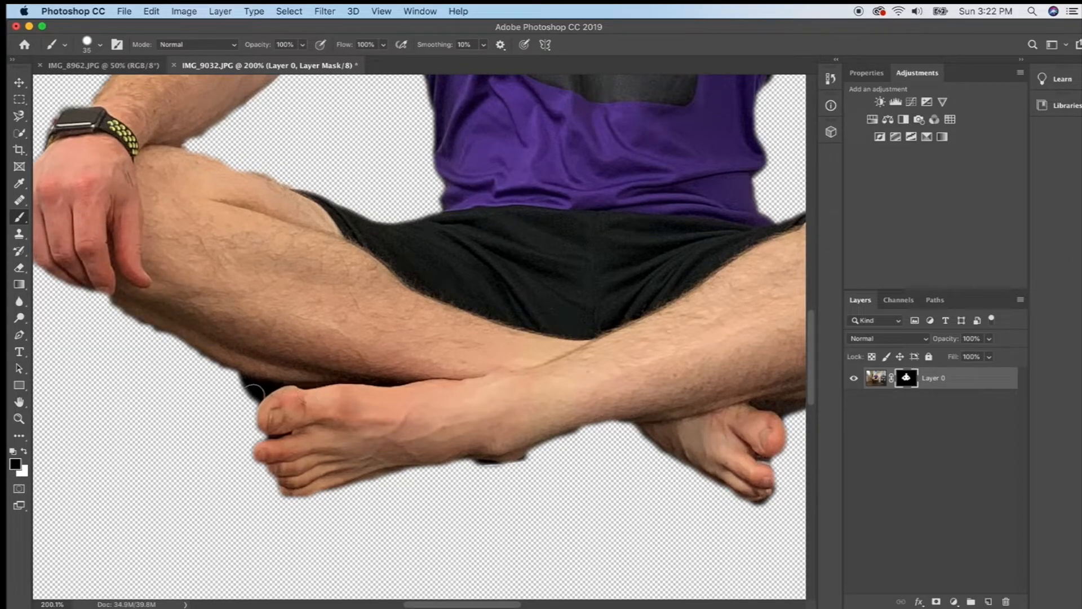
pyautogui.click(251, 392)
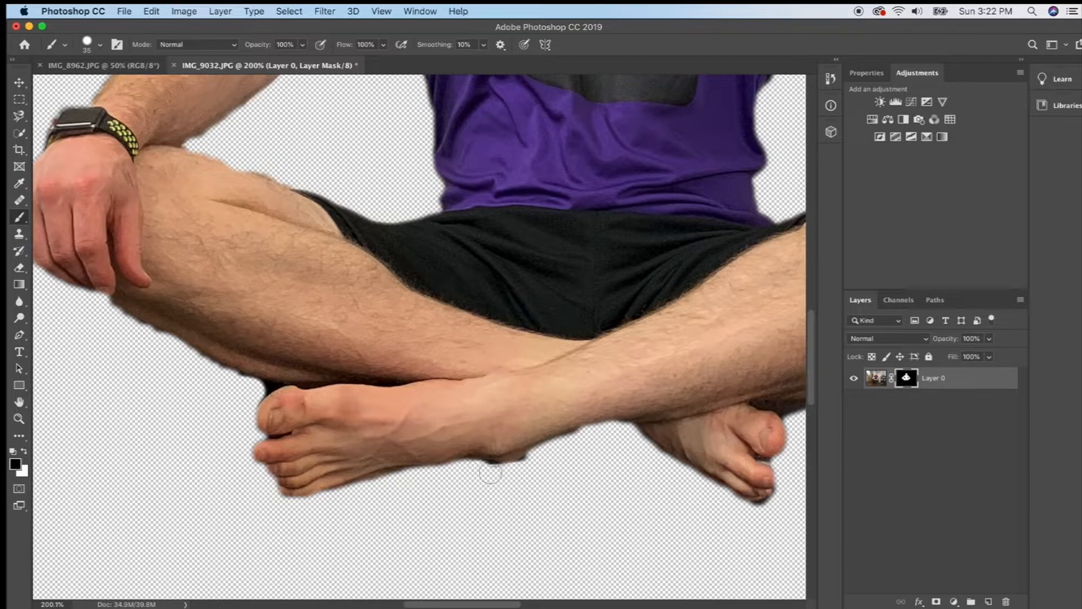
pyautogui.moveTo(238, 442)
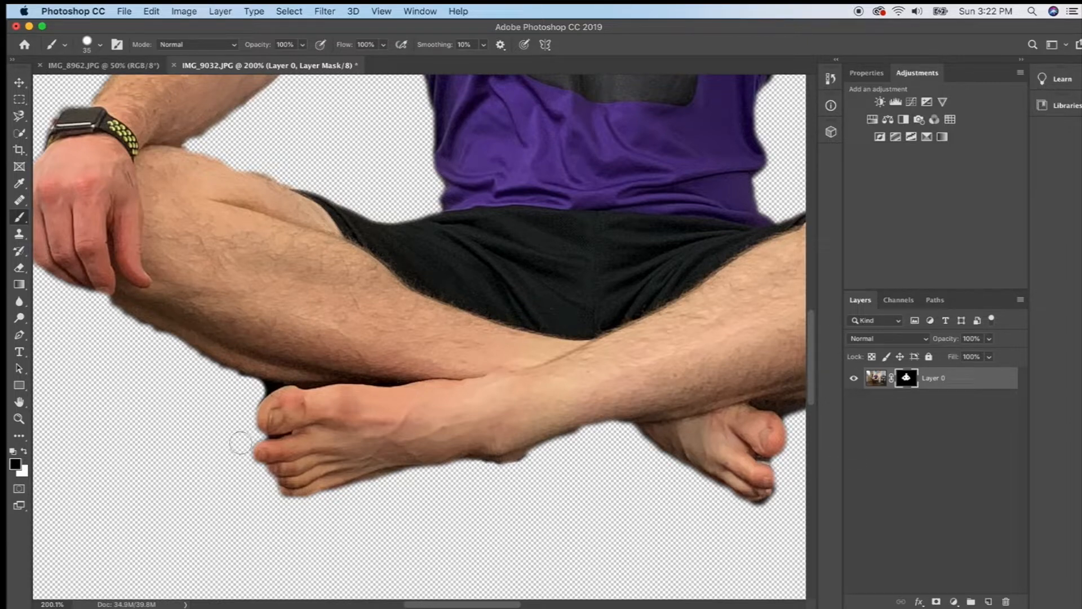
pyautogui.moveTo(248, 445); pyautogui.dragTo(390, 459)
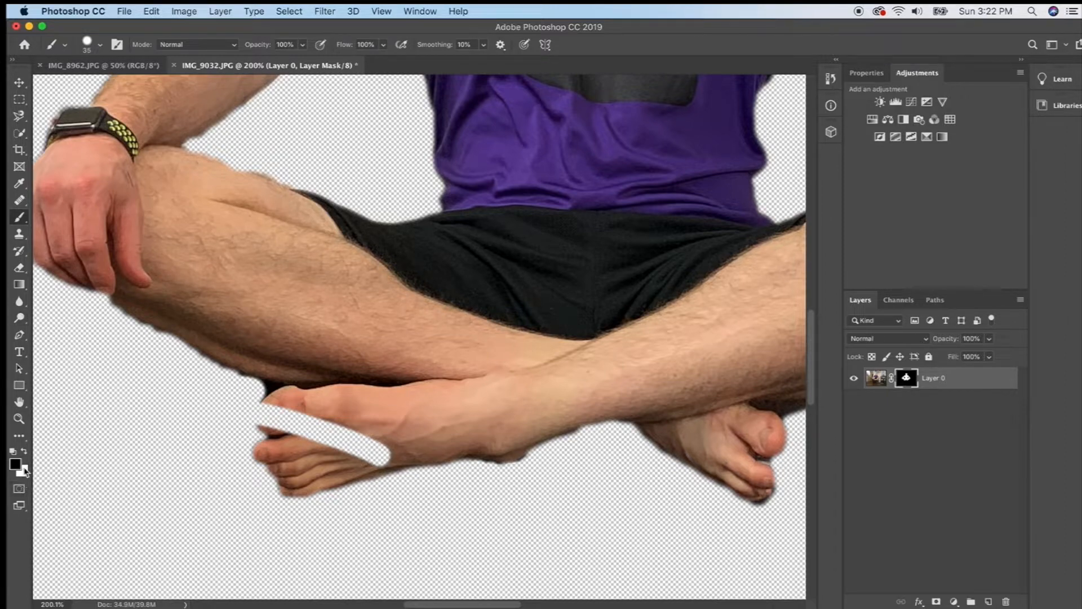
pyautogui.click(264, 412)
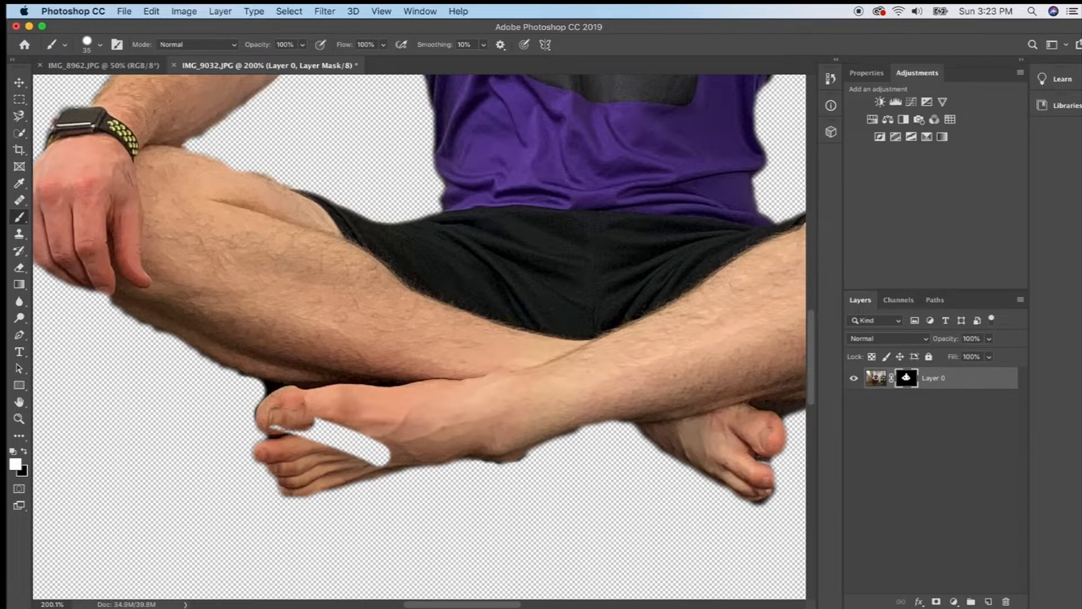
pyautogui.click(296, 428)
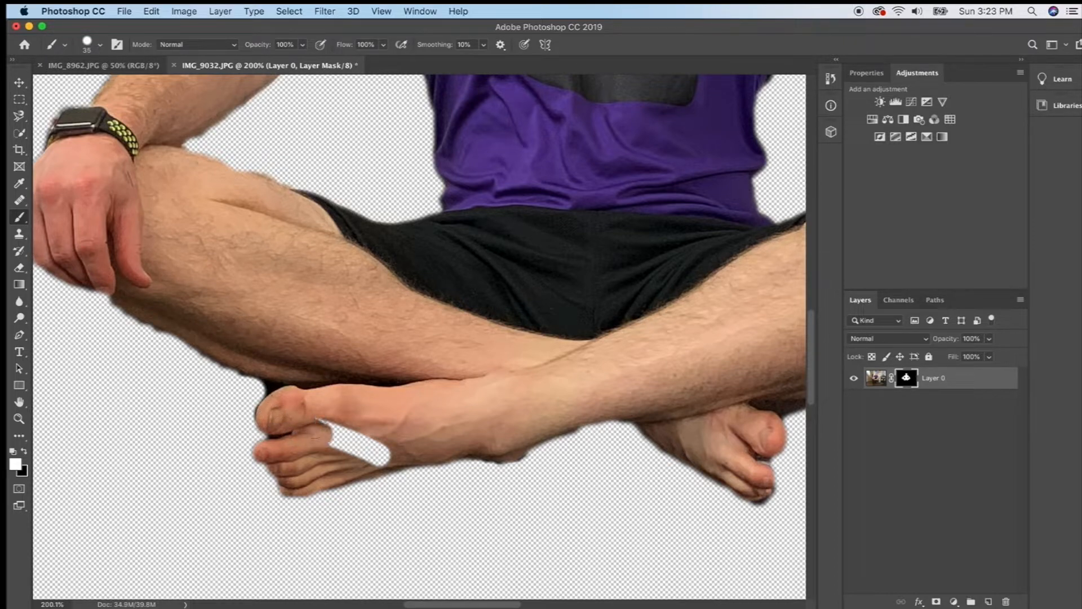
pyautogui.click(345, 448)
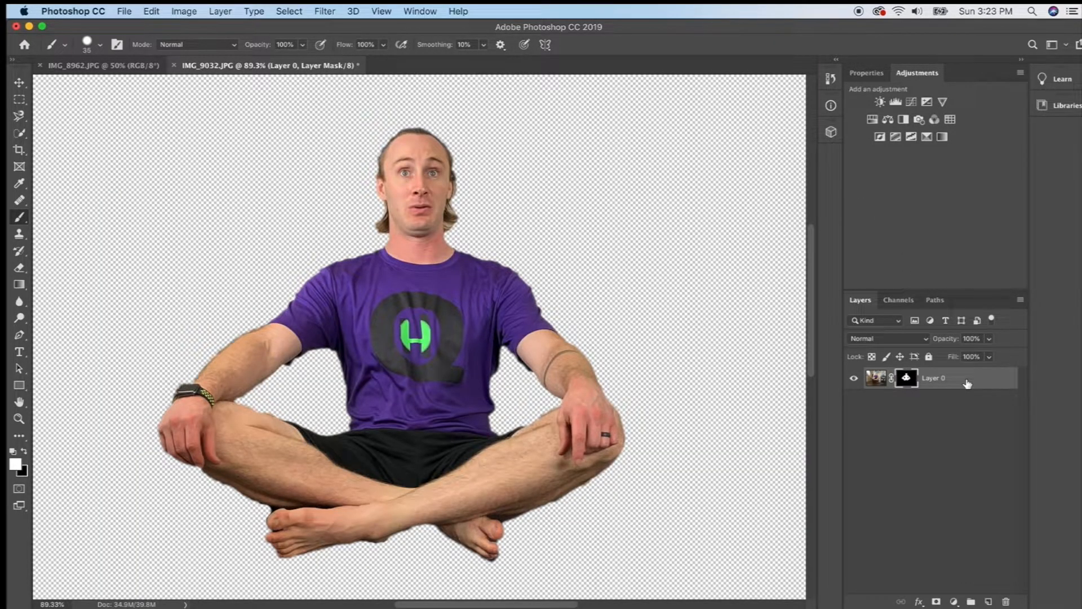
# Duplicate the cut-out Layer 0 into the selfie document IMG_8962.JPG
pyautogui.rightClick(933, 378)
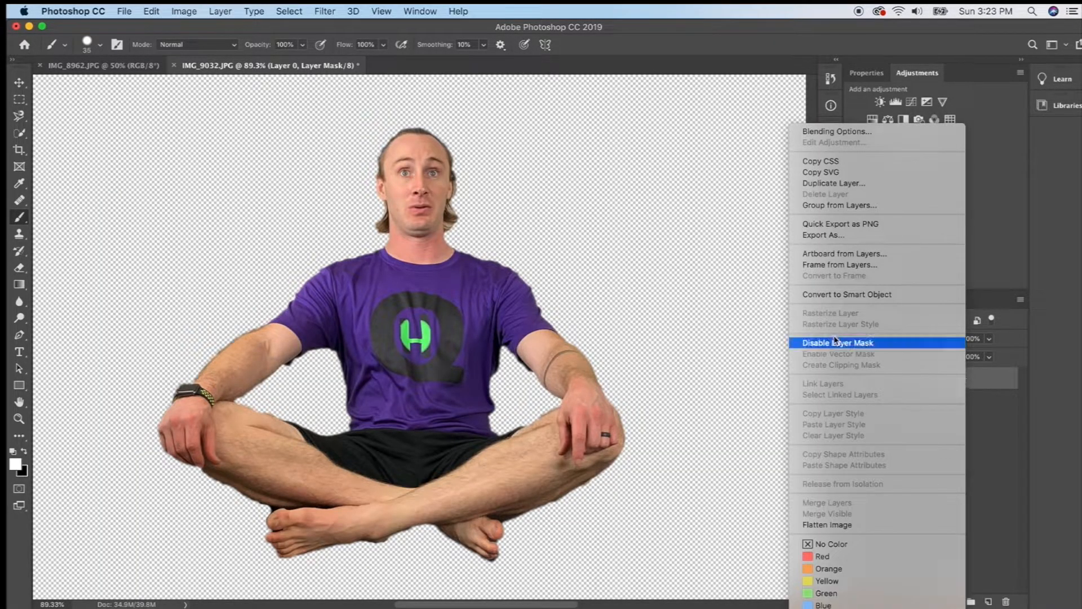
pyautogui.moveTo(834, 182)
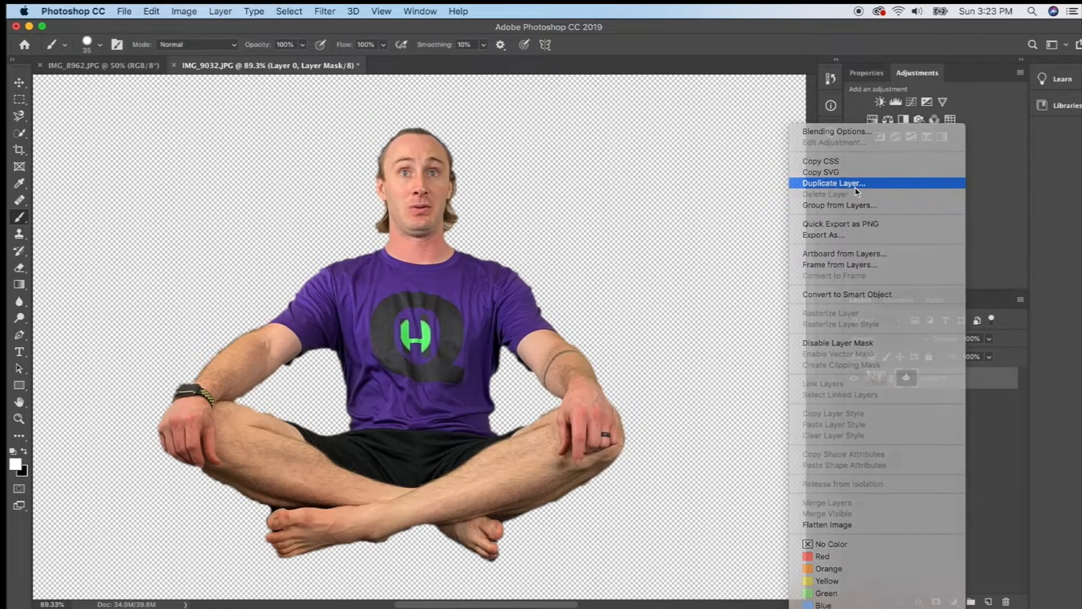
pyautogui.click(834, 183)
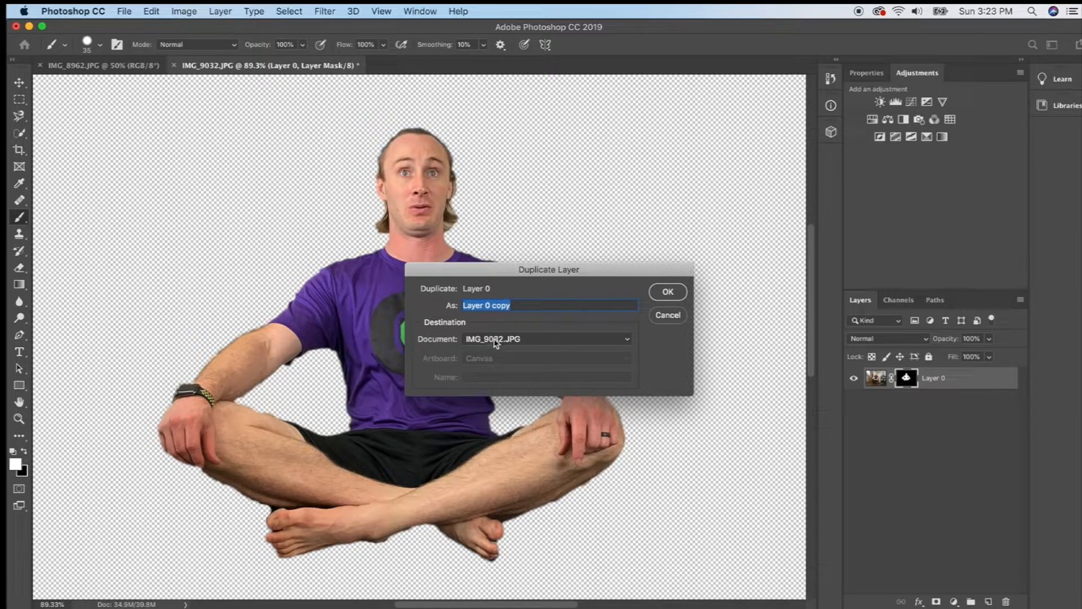
pyautogui.moveTo(498, 348)
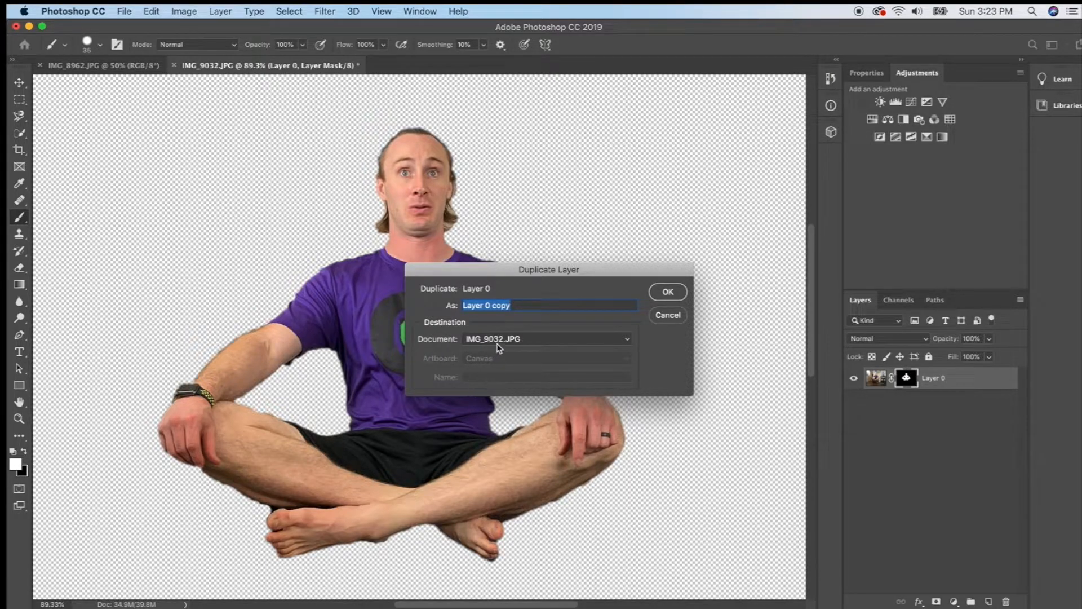
pyautogui.moveTo(531, 368)
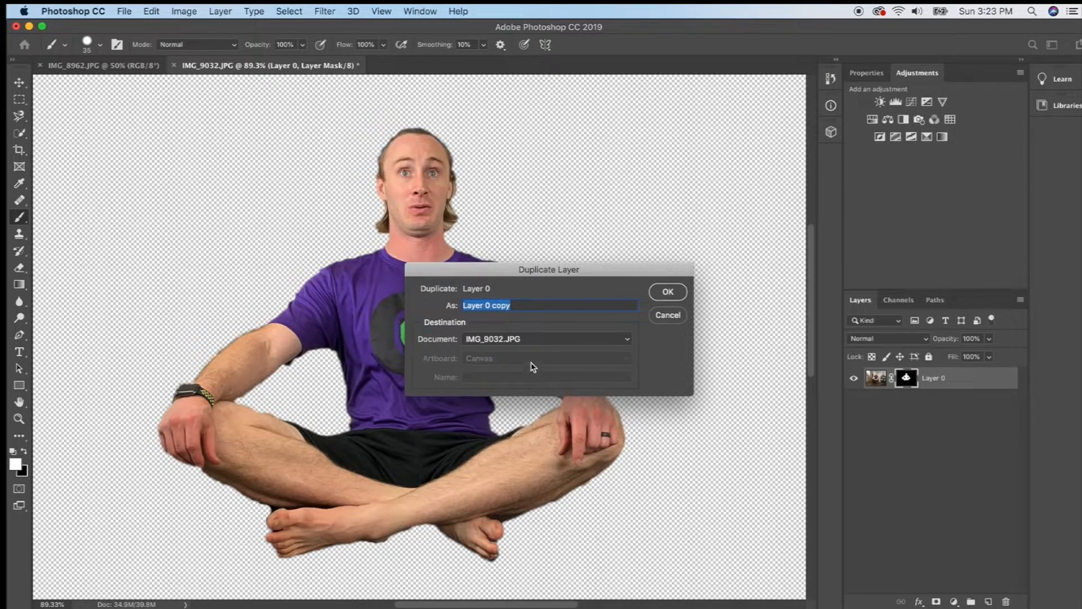
pyautogui.moveTo(137, 90)
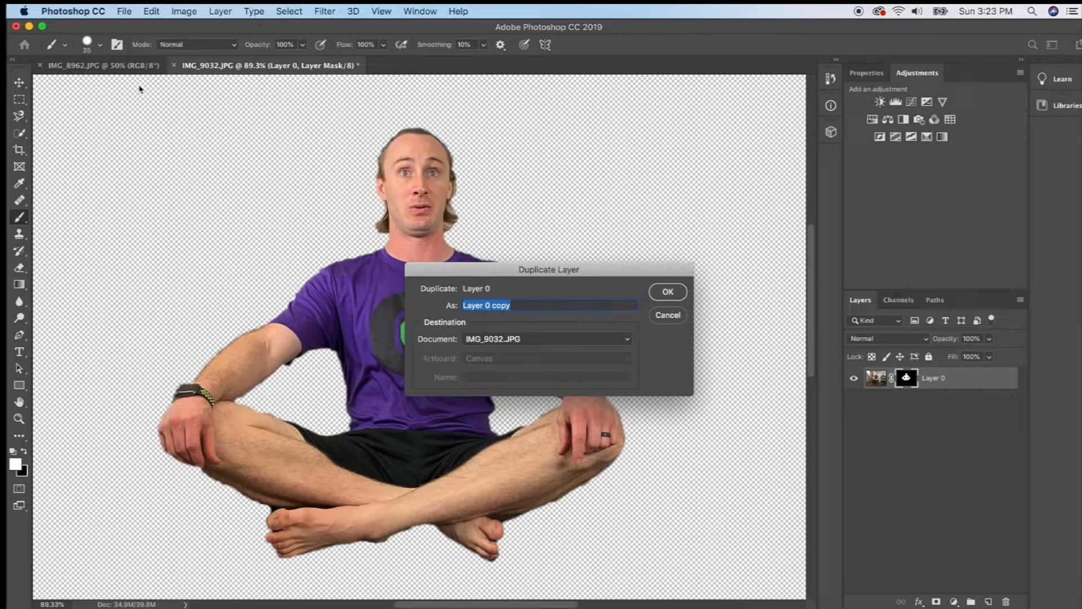
pyautogui.moveTo(45, 115)
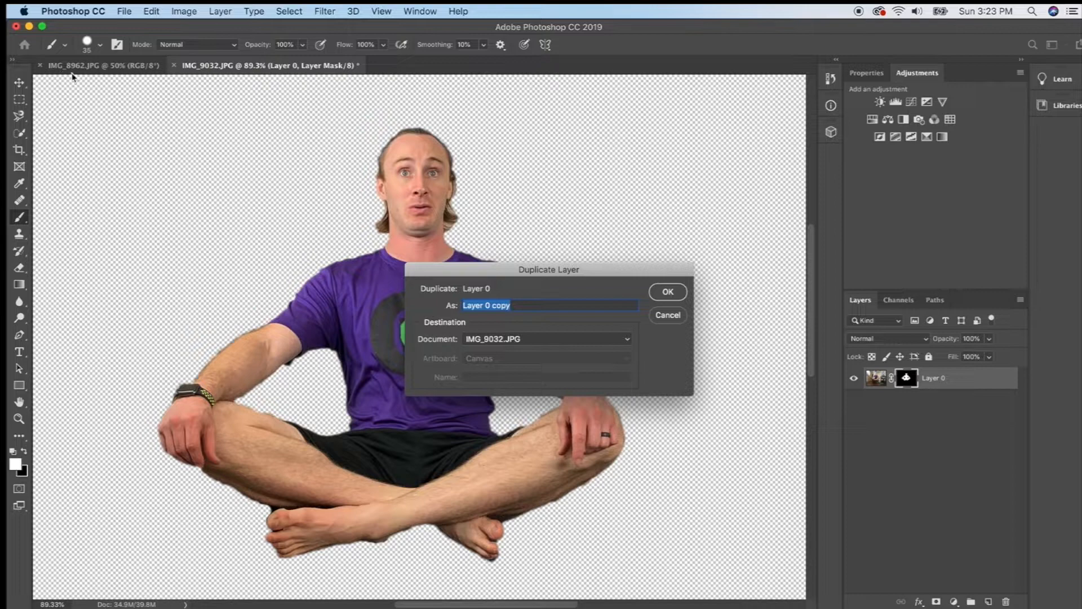
pyautogui.moveTo(424, 264)
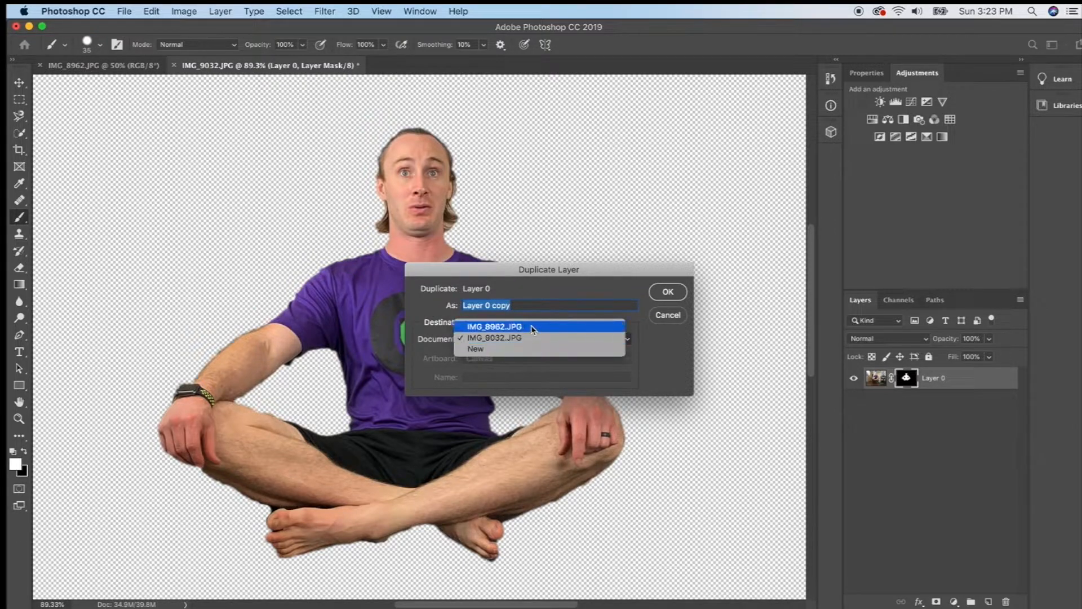
pyautogui.click(493, 326)
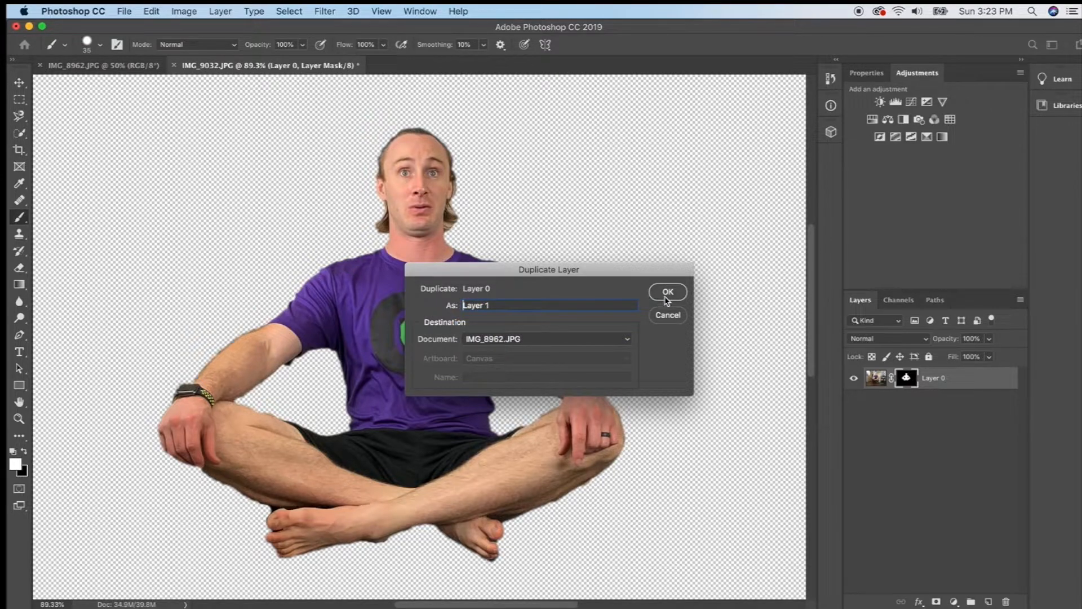
pyautogui.click(666, 291)
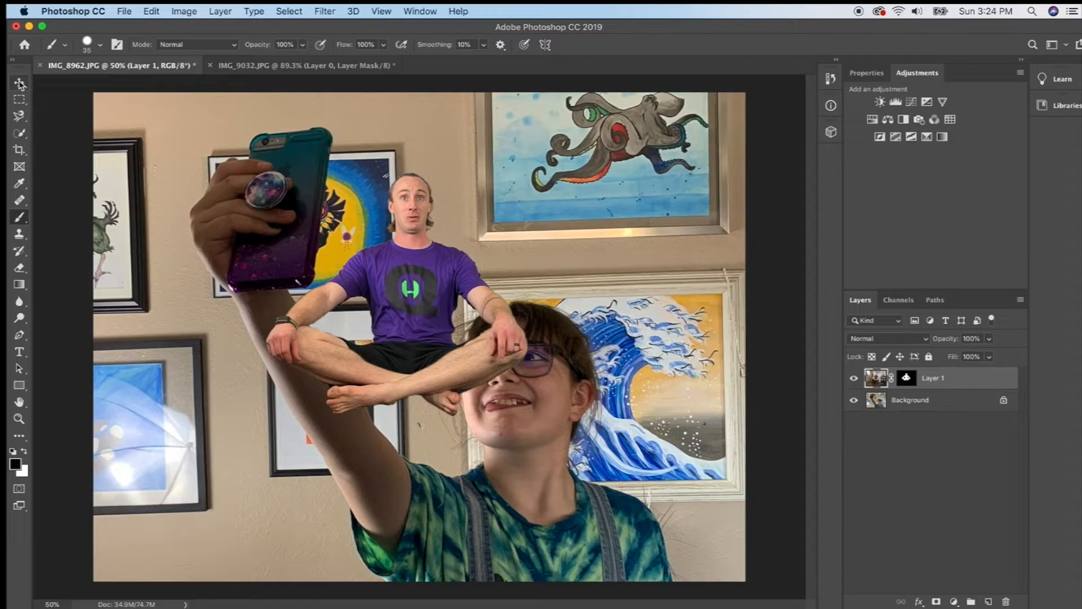
# Move the figure layer onto the girl's head and start Free Transform (Cmd+T)
pyautogui.click(20, 82)
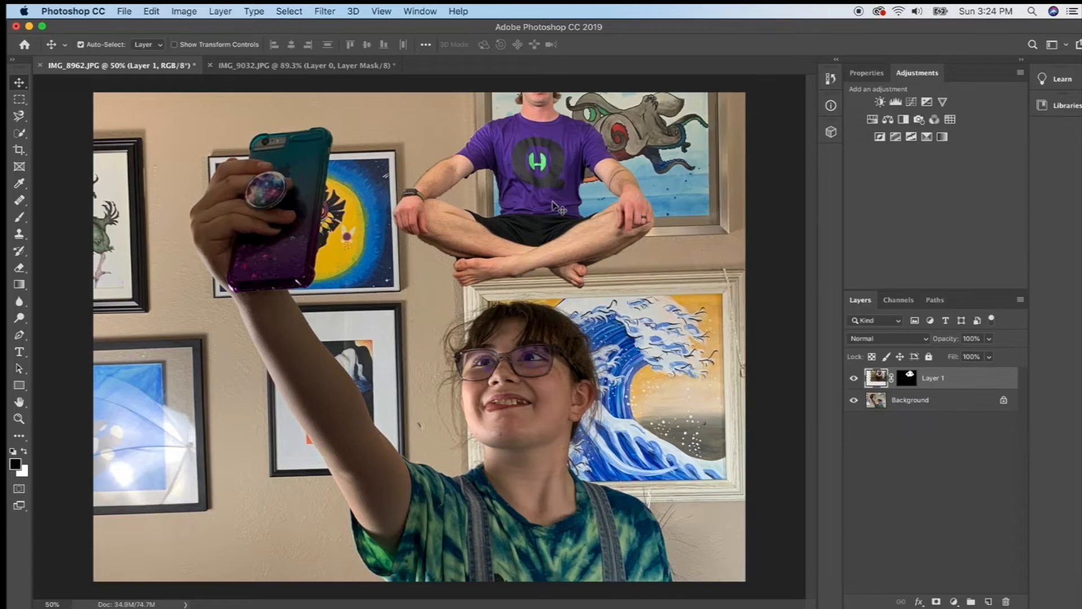
pyautogui.moveTo(559, 207); pyautogui.dragTo(524, 234)
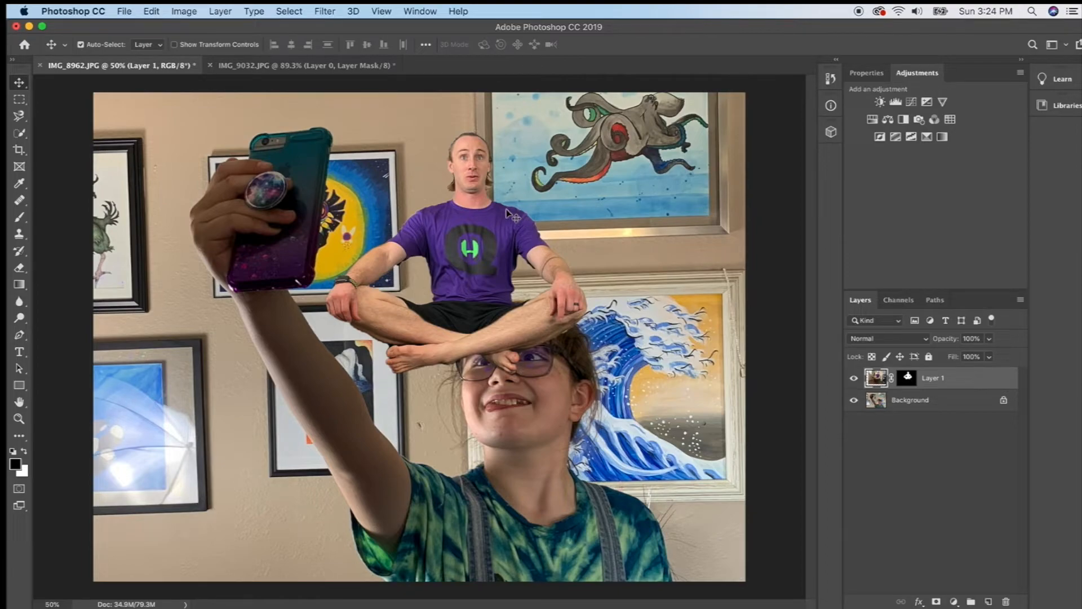
pyautogui.press('cmd+t')
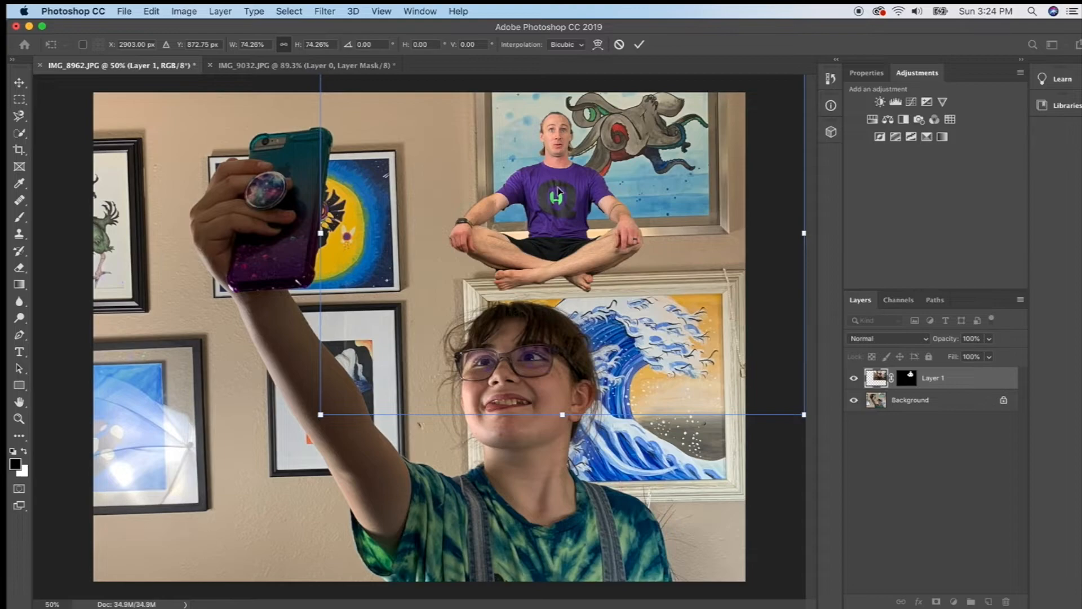
# Scale the figure to about 74% and nudge it so his feet rest on her head
pyautogui.moveTo(559, 200); pyautogui.dragTo(531, 208)
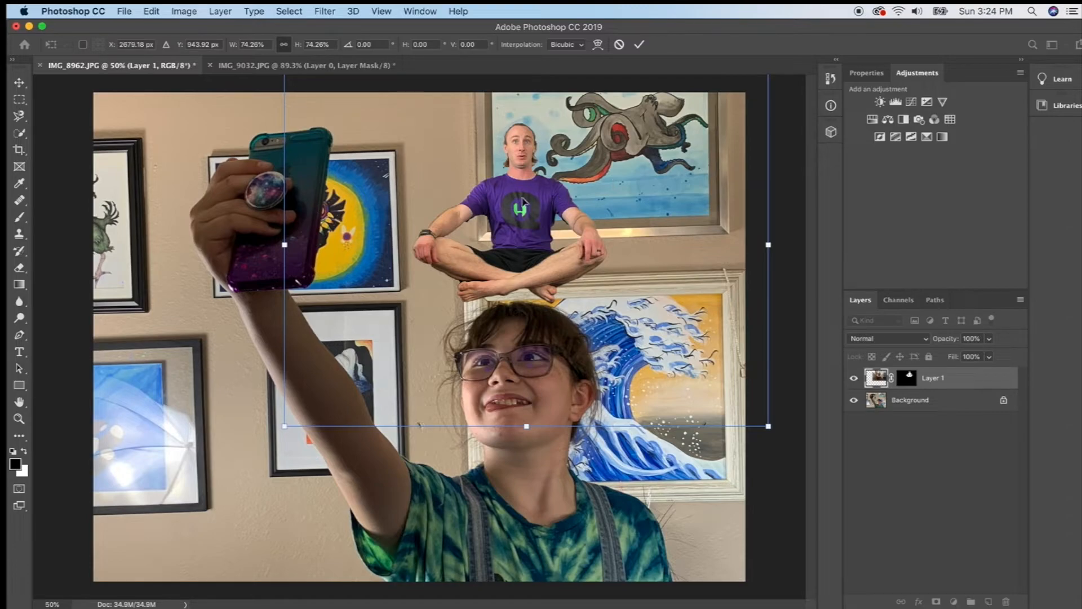
pyautogui.moveTo(823, 236)
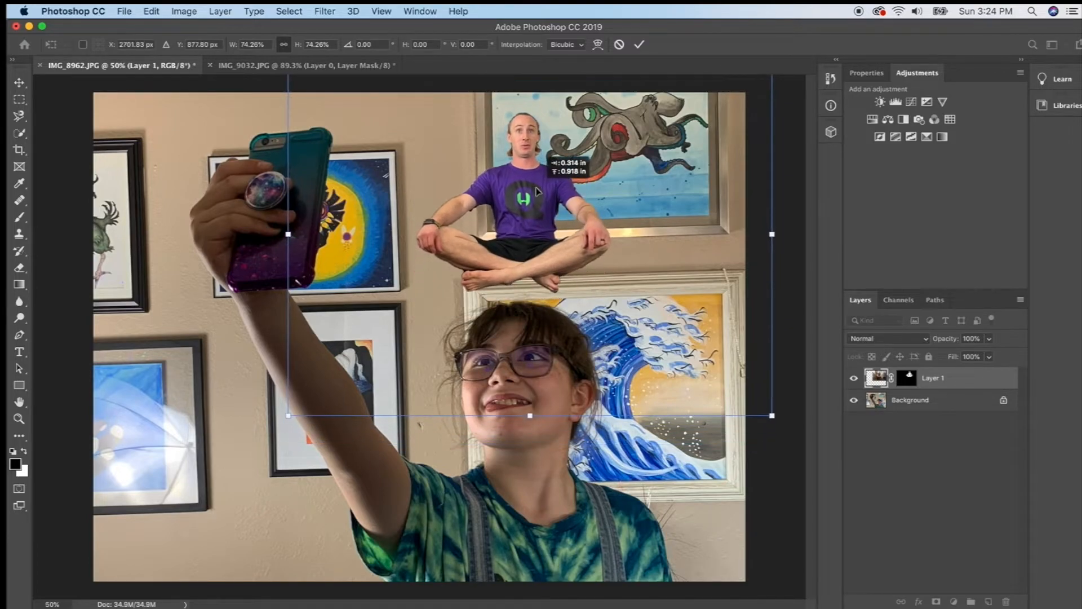
pyautogui.moveTo(530, 200); pyautogui.dragTo(529, 207)
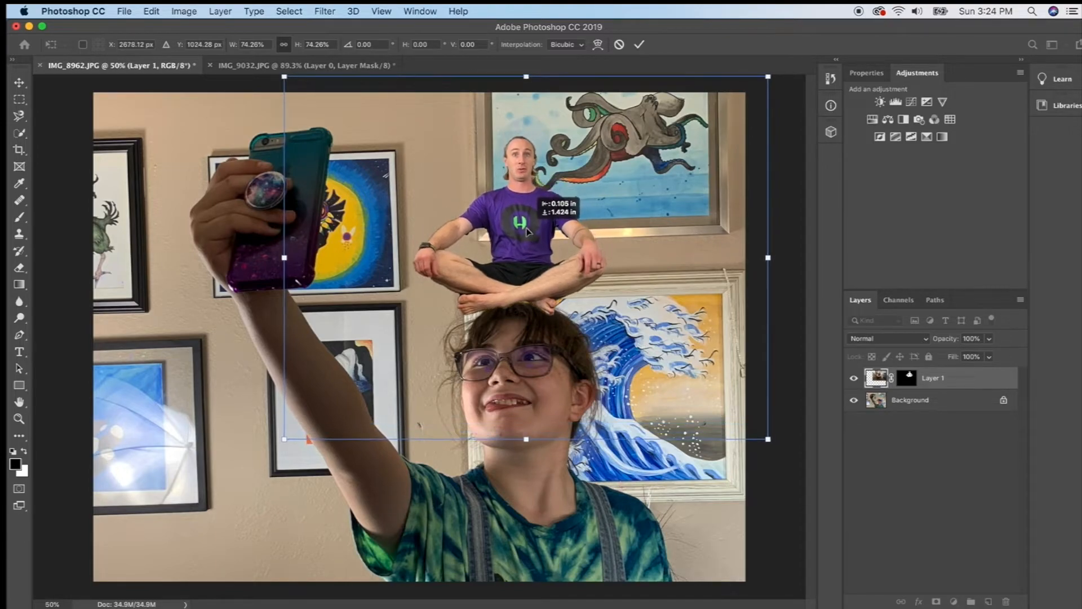
pyautogui.moveTo(524, 221); pyautogui.dragTo(522, 229)
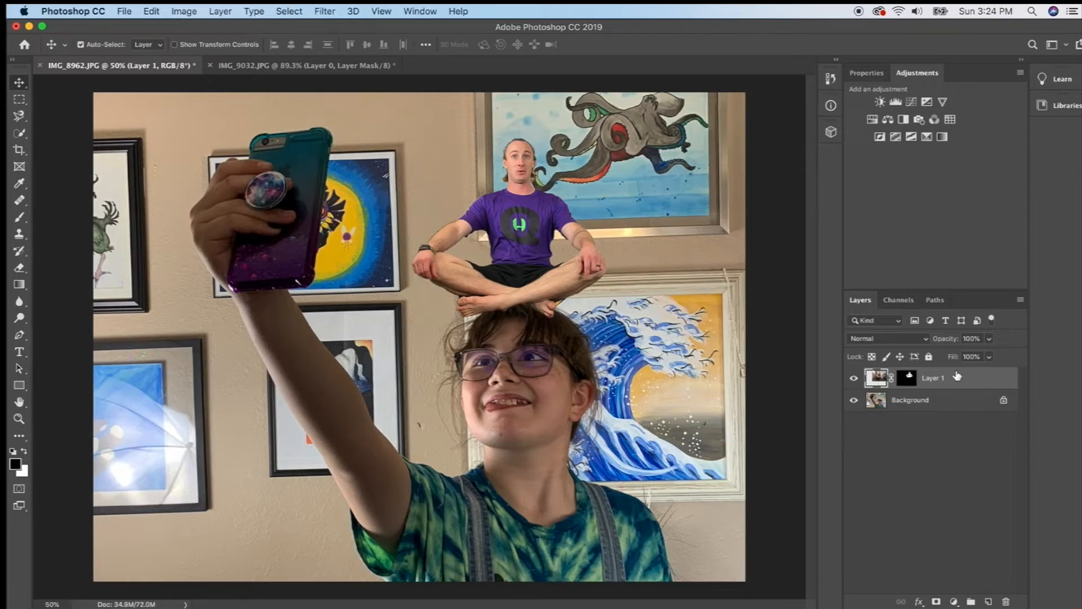
# Lower Layer 1's opacity to 73% and shift the man right to sit on her head
pyautogui.click(989, 338)
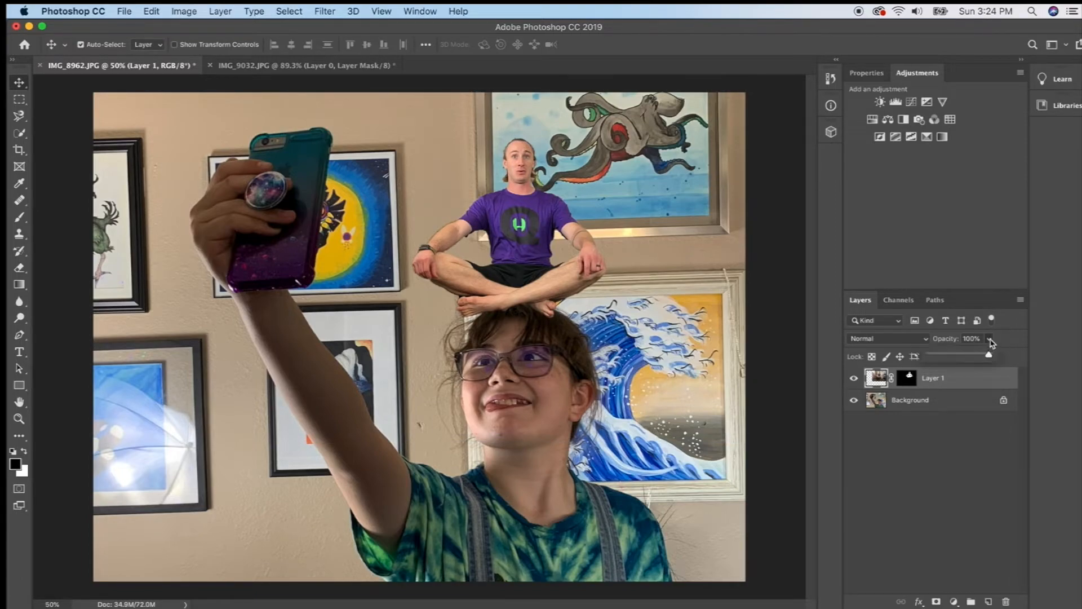
pyautogui.moveTo(988, 355); pyautogui.dragTo(979, 355)
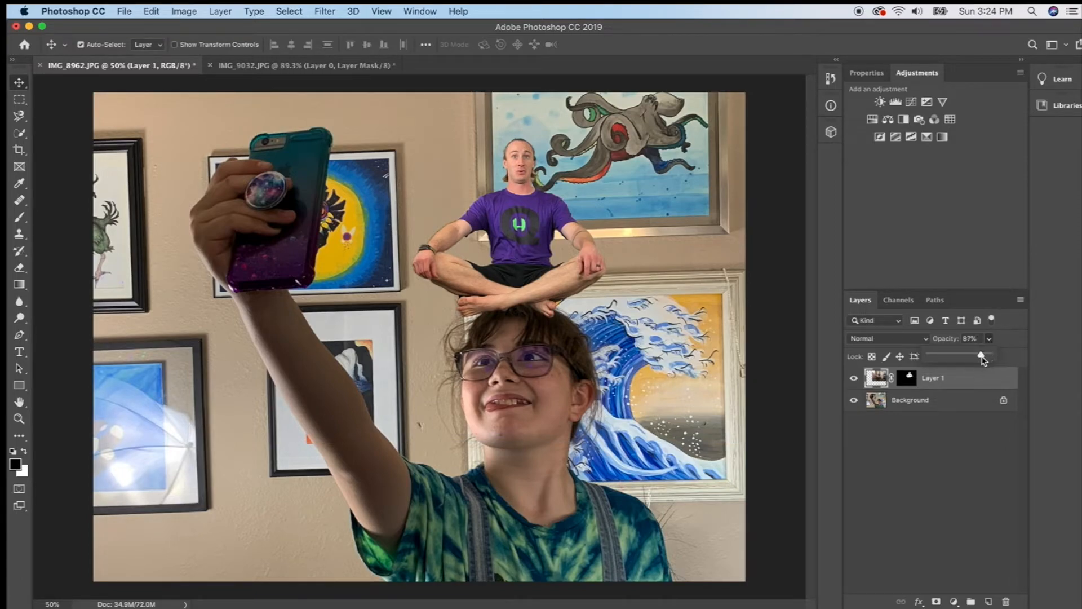
pyautogui.moveTo(983, 358); pyautogui.dragTo(975, 358)
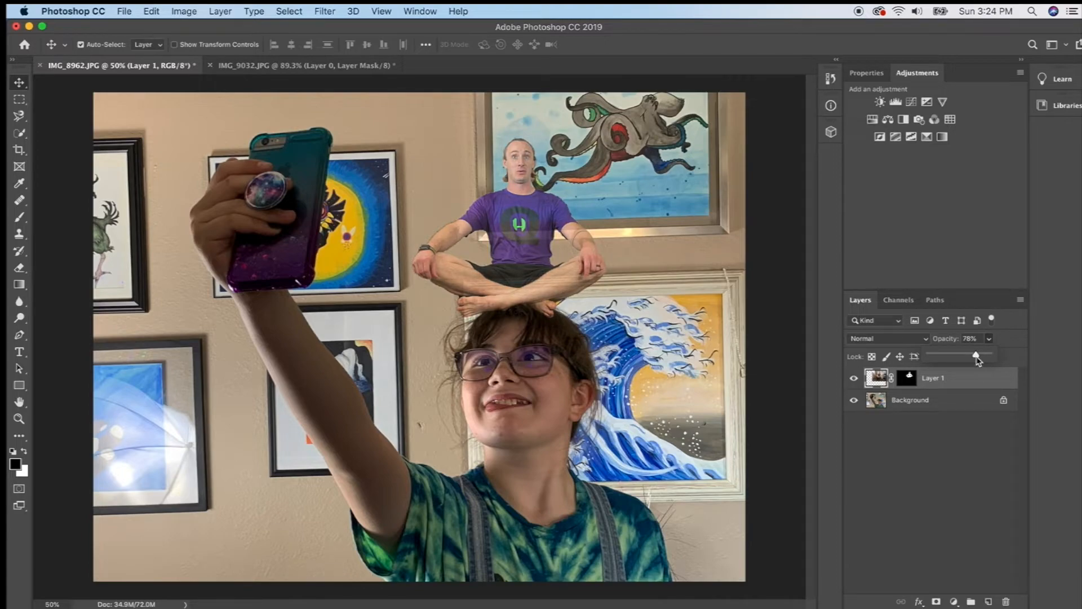
pyautogui.moveTo(979, 355); pyautogui.dragTo(973, 355)
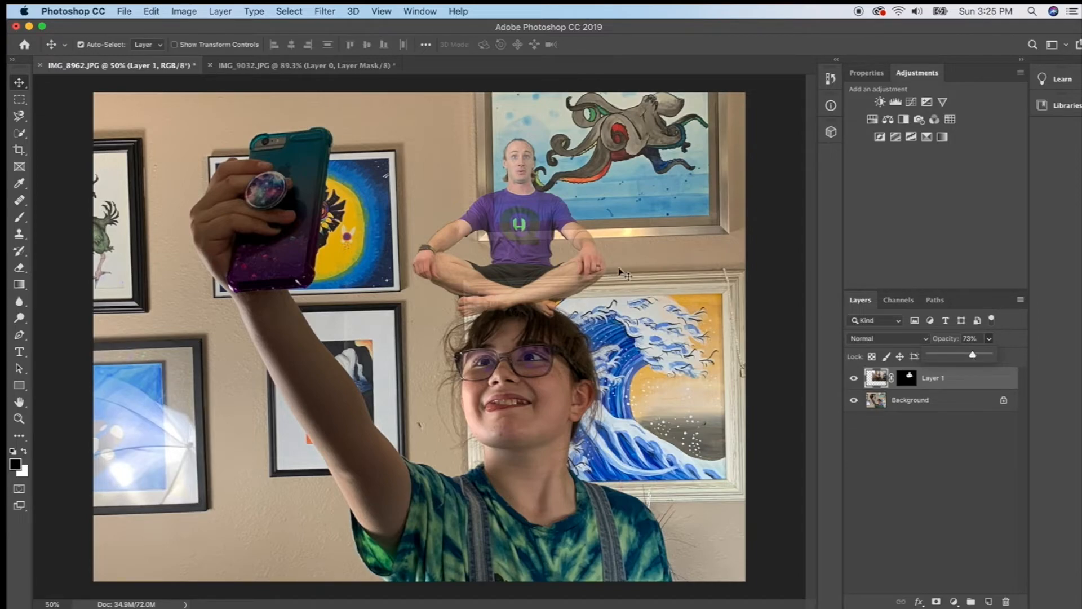
pyautogui.moveTo(524, 131)
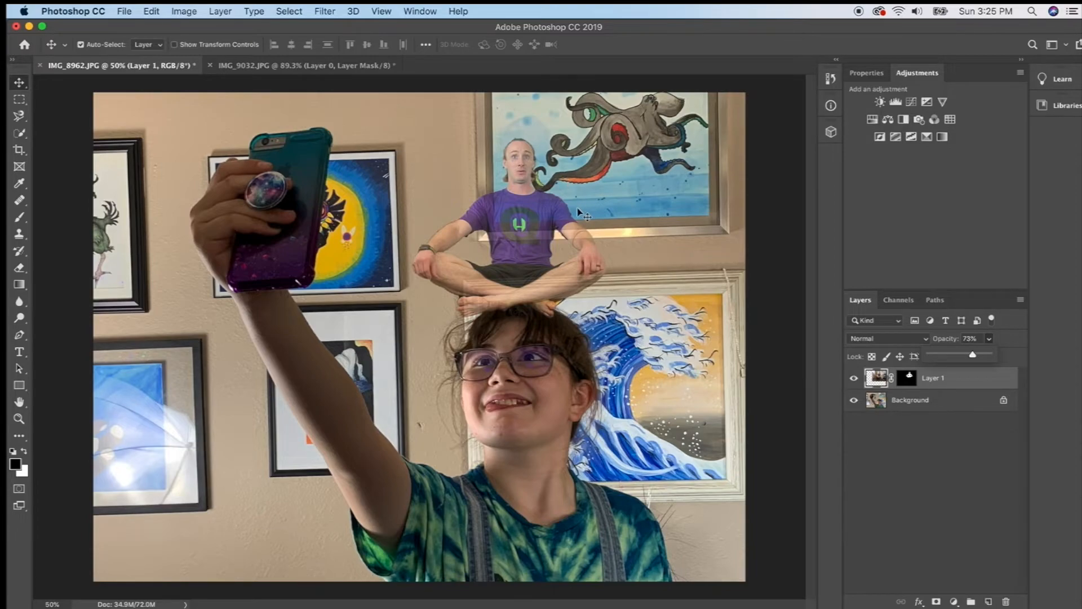
pyautogui.moveTo(584, 262)
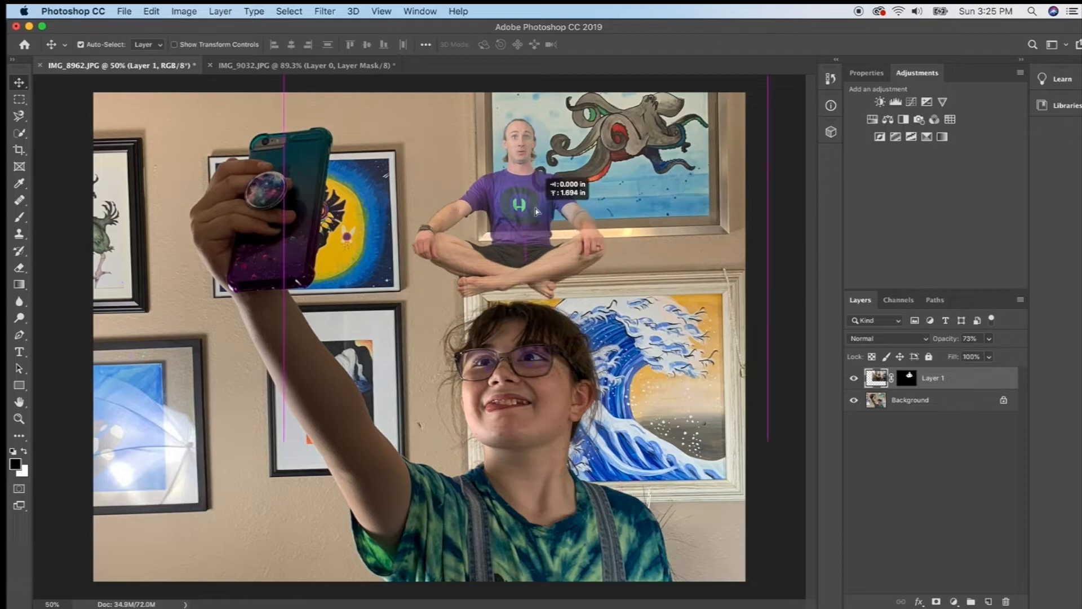
pyautogui.moveTo(534, 211); pyautogui.dragTo(696, 251)
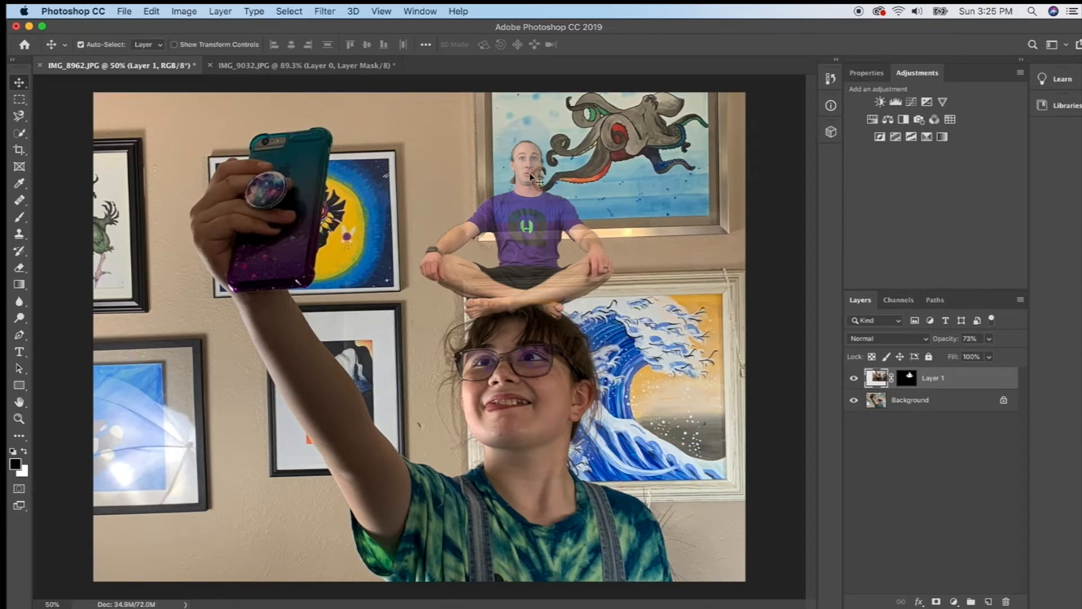
pyautogui.moveTo(624, 228)
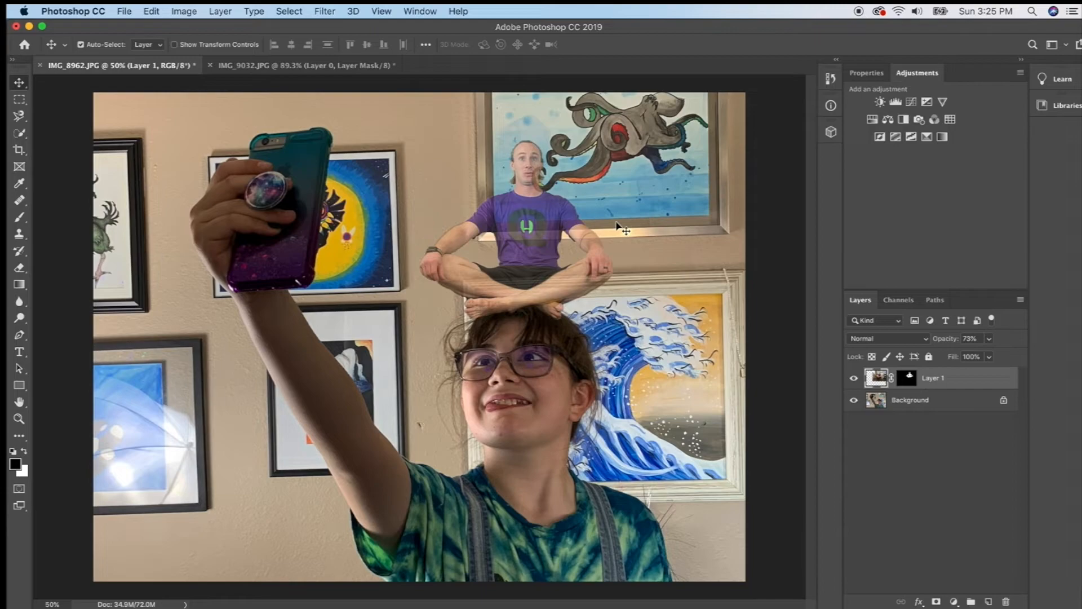
pyautogui.moveTo(773, 260)
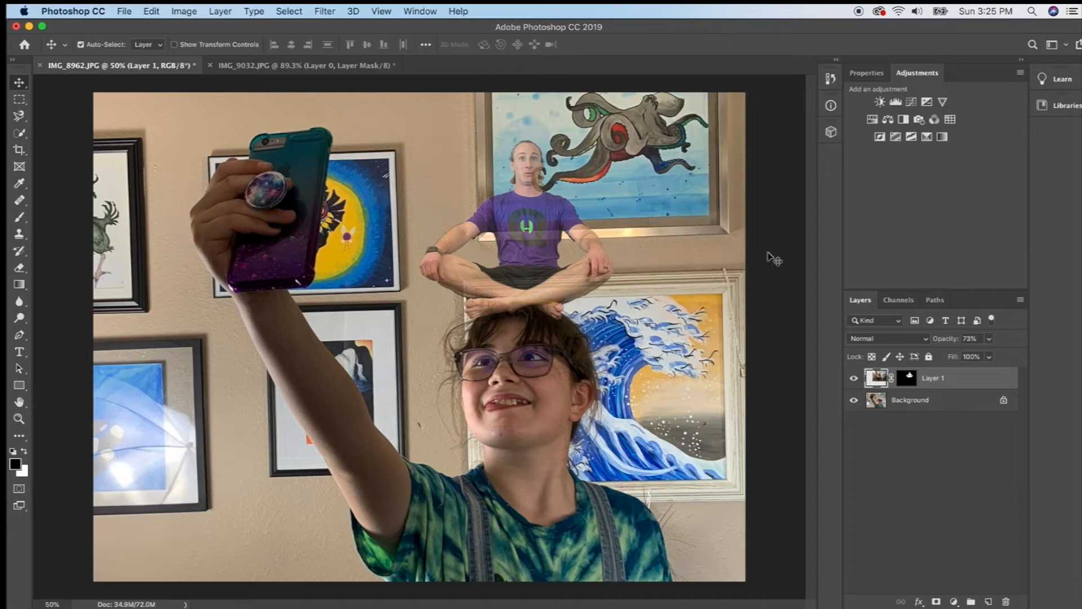
pyautogui.moveTo(613, 234)
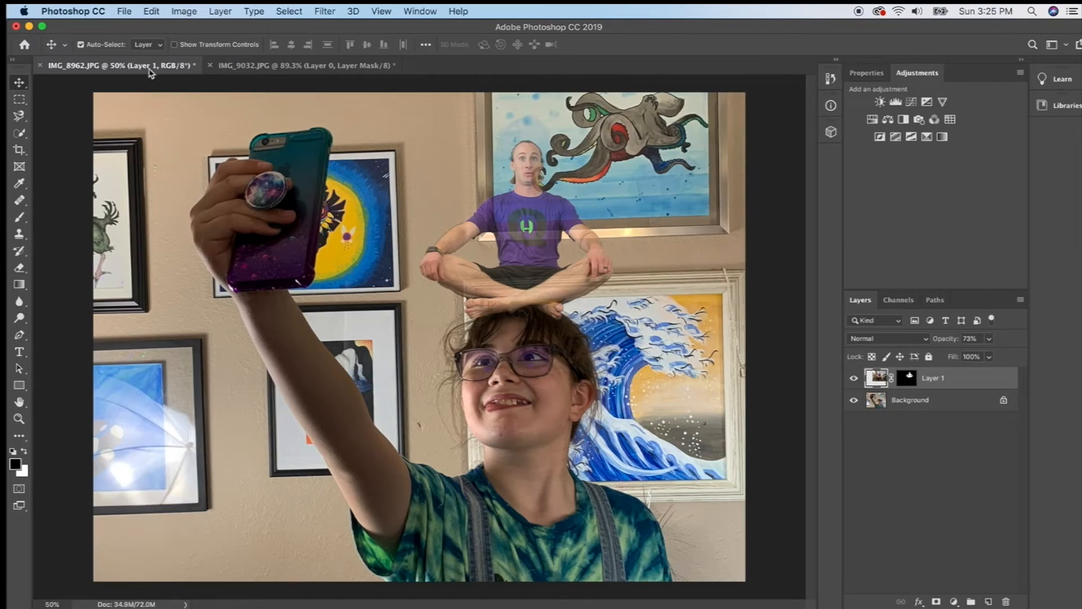
pyautogui.moveTo(449, 173)
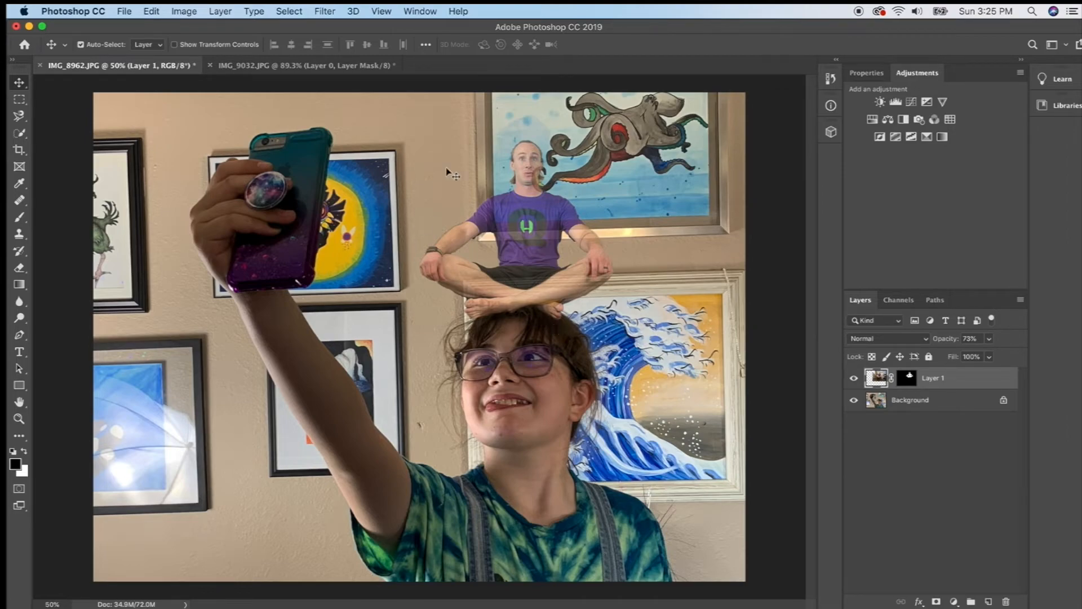
pyautogui.moveTo(507, 133)
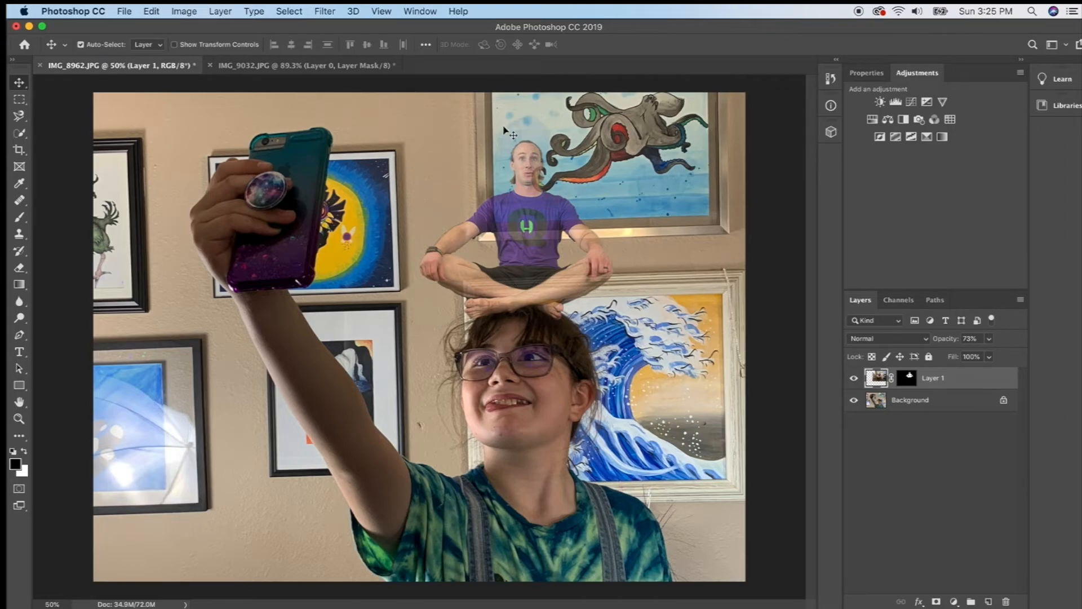
pyautogui.moveTo(432, 139)
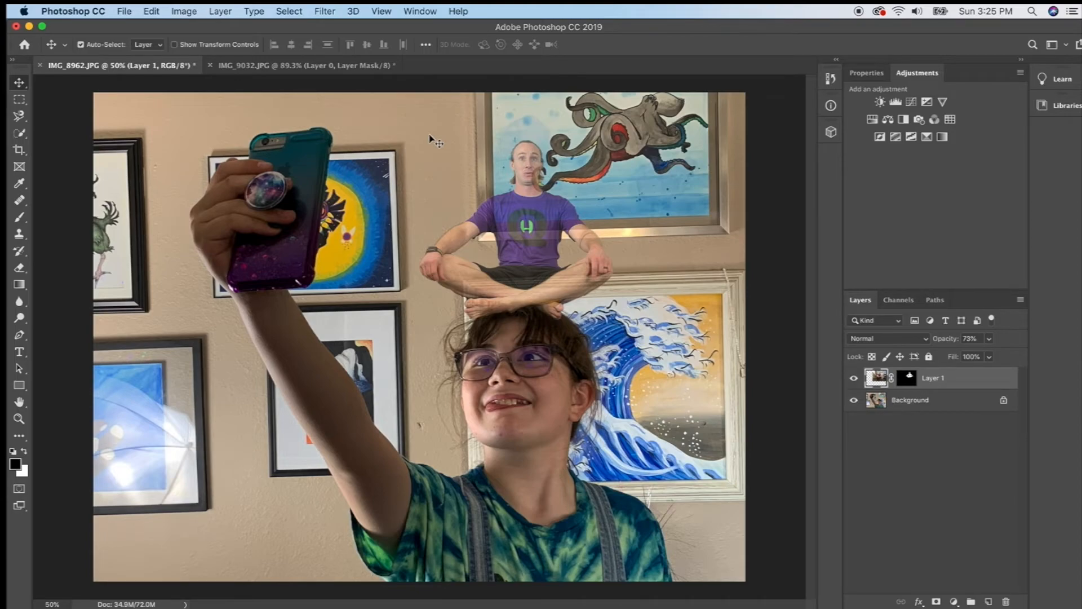
pyautogui.moveTo(129, 20)
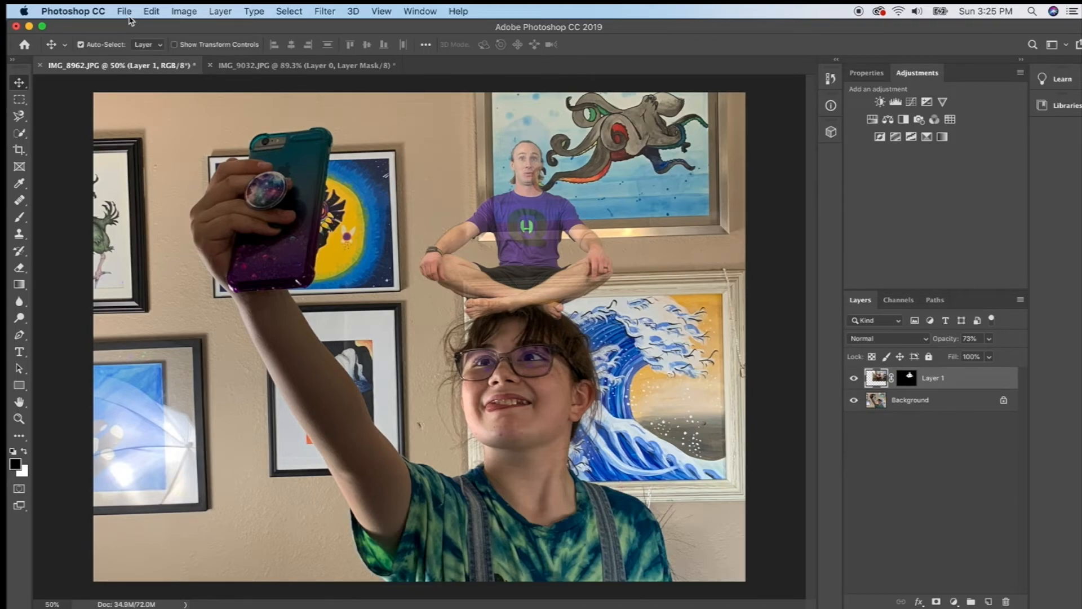
# Start Save As and choose JPEG as the file format
pyautogui.click(124, 11)
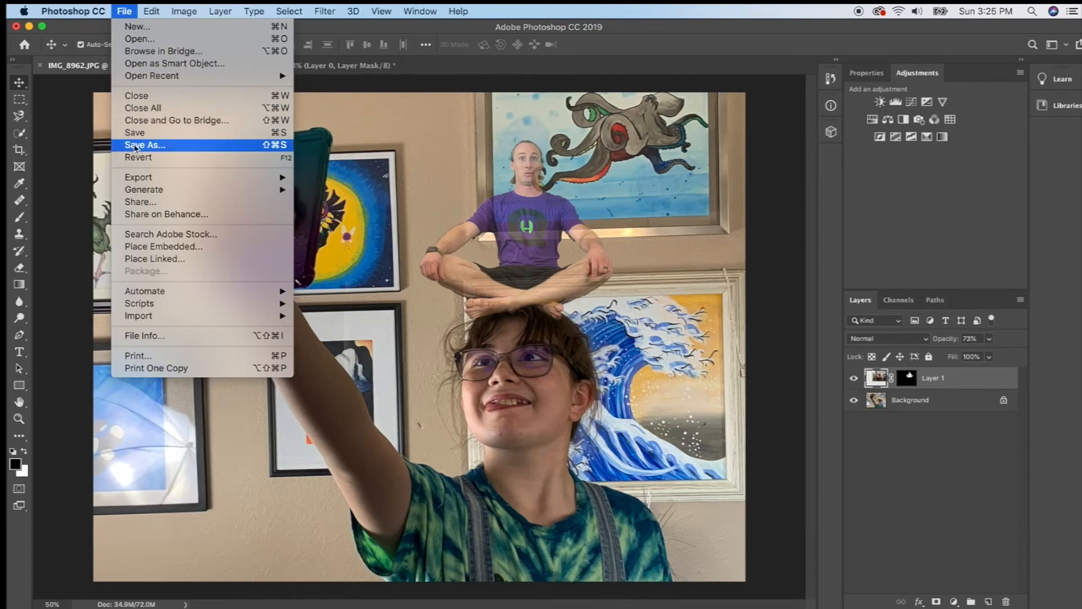
pyautogui.click(145, 145)
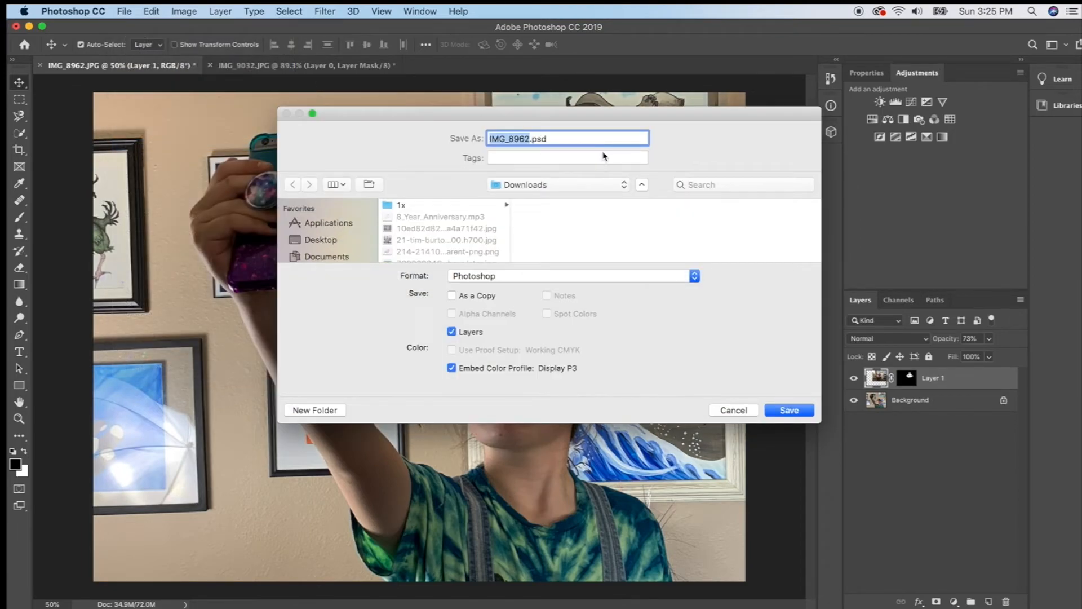
pyautogui.click(569, 275)
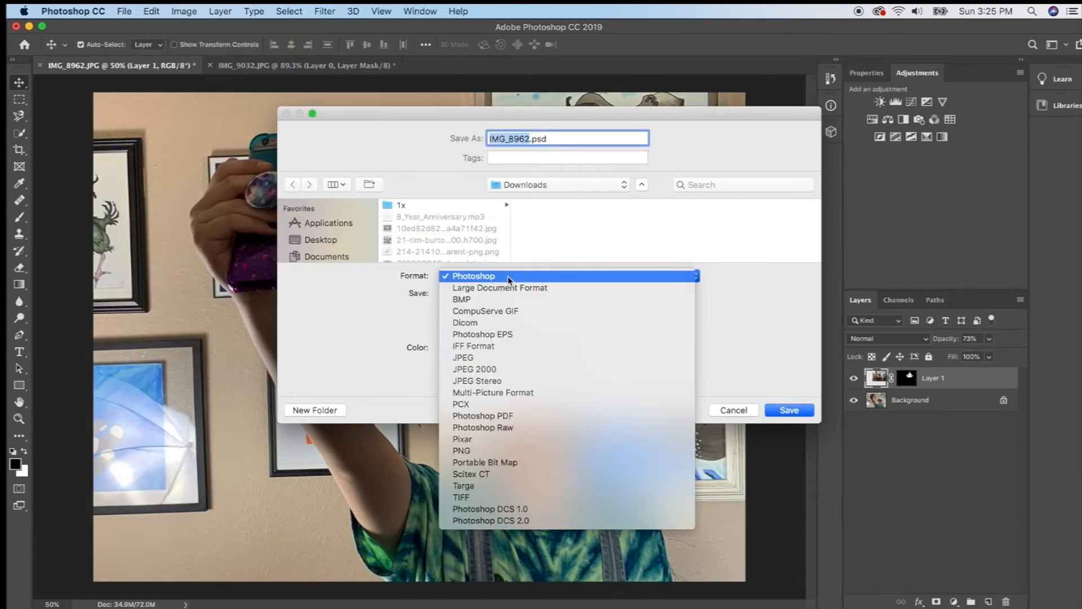
pyautogui.click(463, 357)
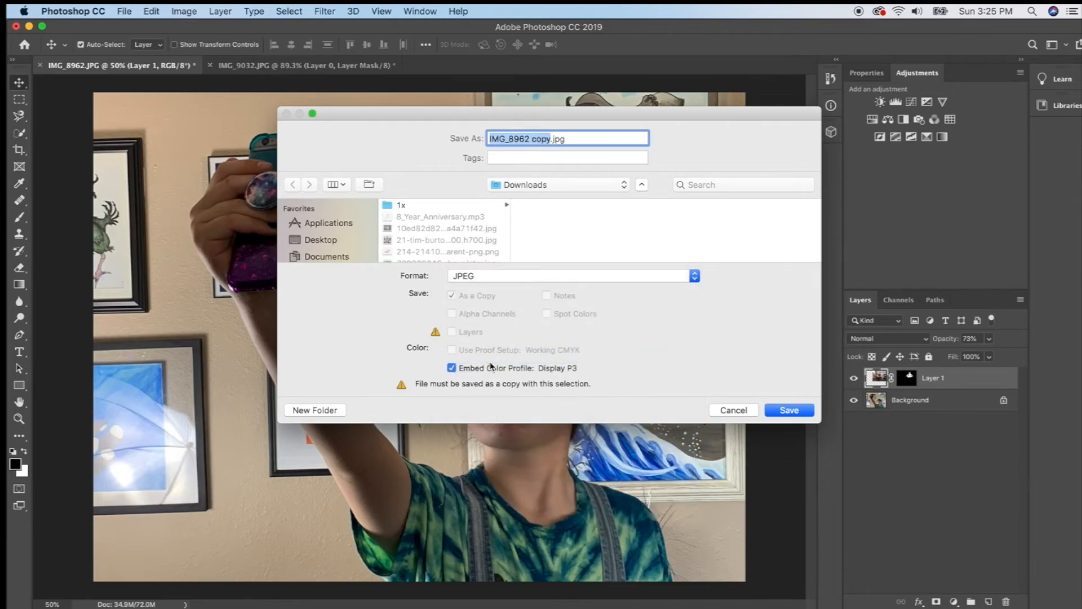
pyautogui.moveTo(750, 374)
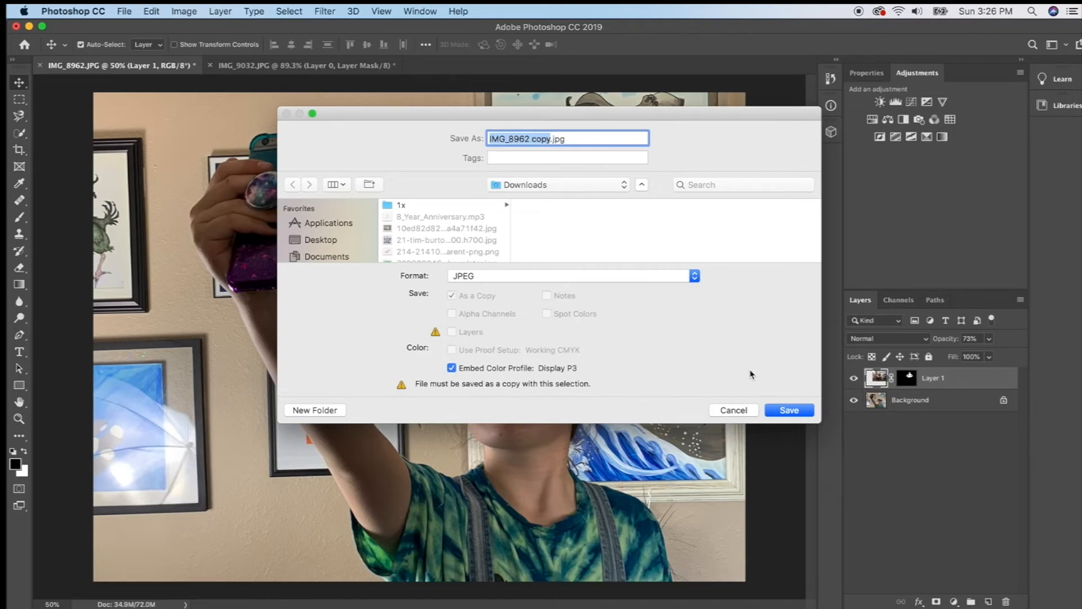
# Save the copy as 'Student Name Halloween Photoshop.jpg' in Downloads with default quality
pyautogui.write('Student Name.jpg')
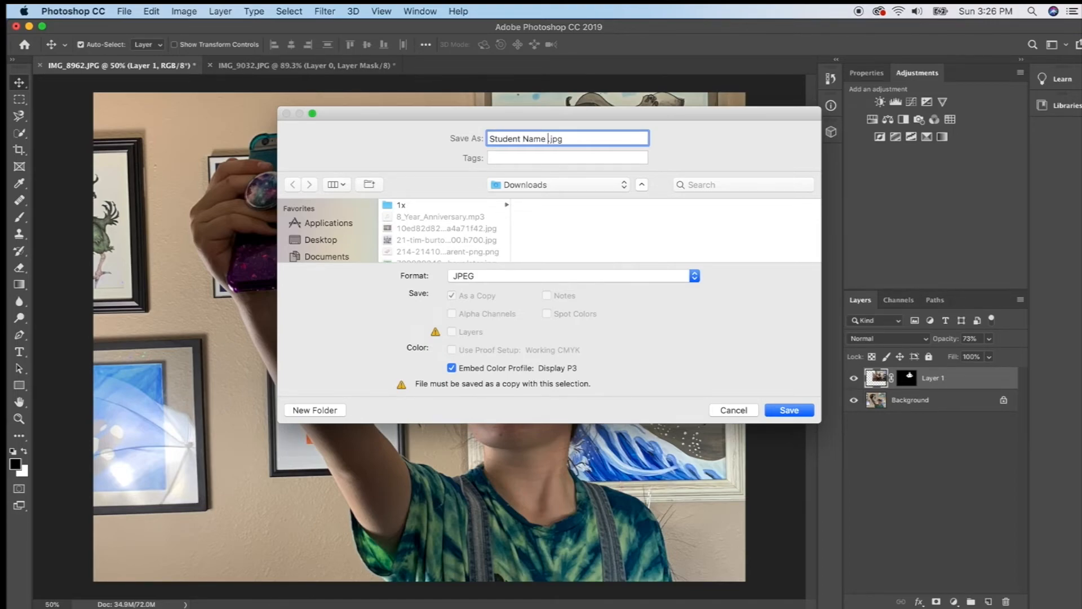
pyautogui.write('Halloween')
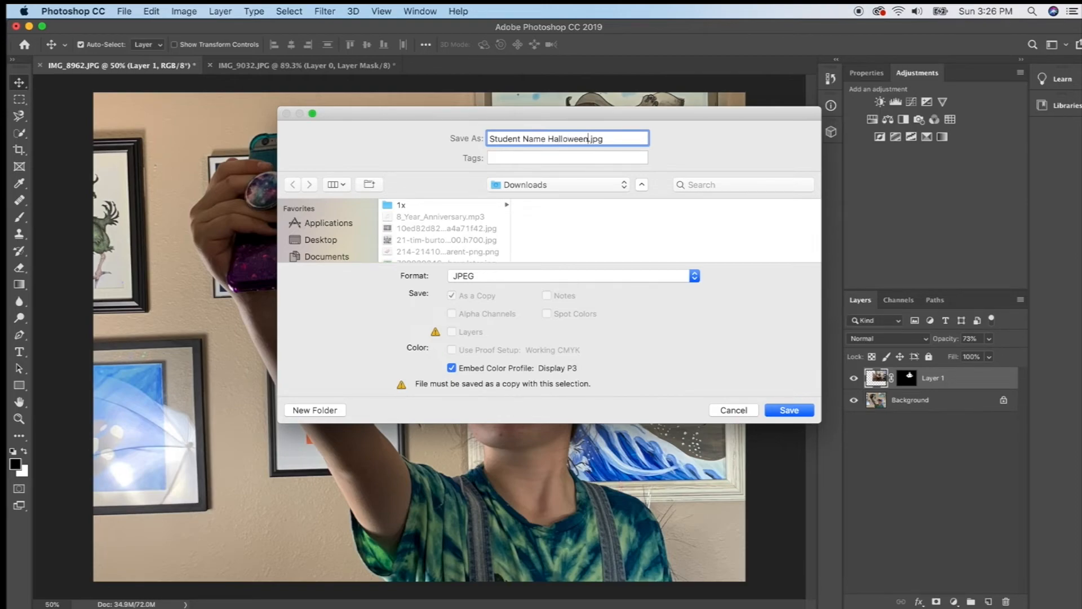
pyautogui.write('Photosh')
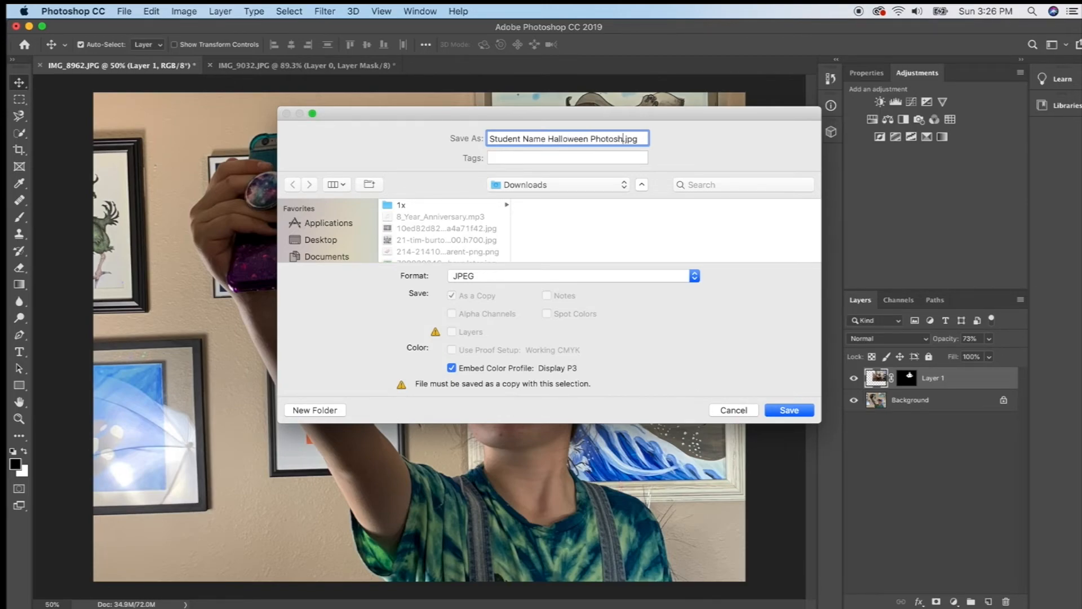
pyautogui.write('op')
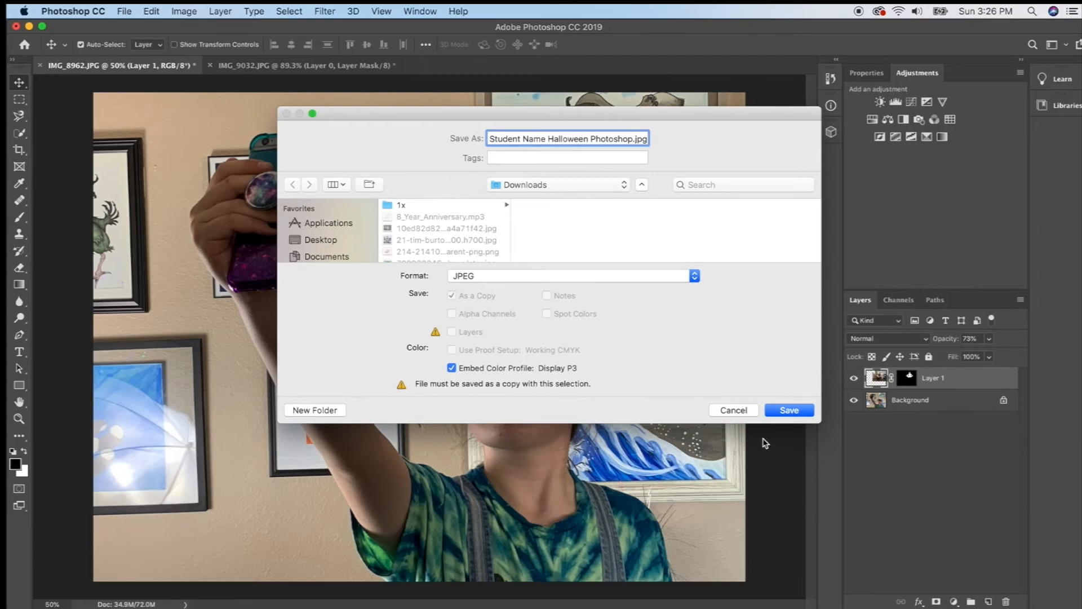
pyautogui.click(788, 410)
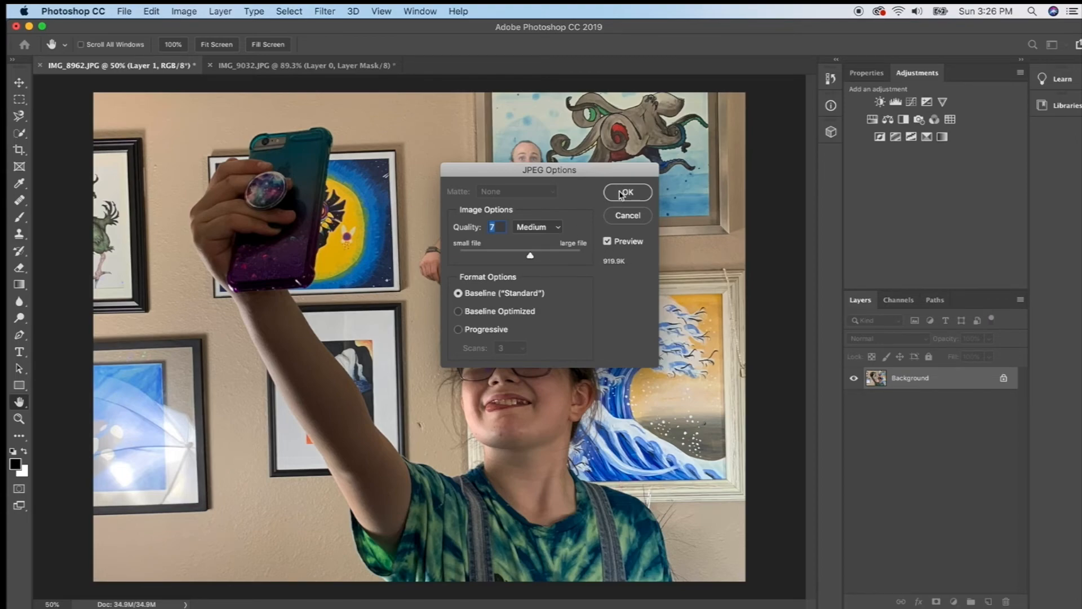
pyautogui.click(626, 191)
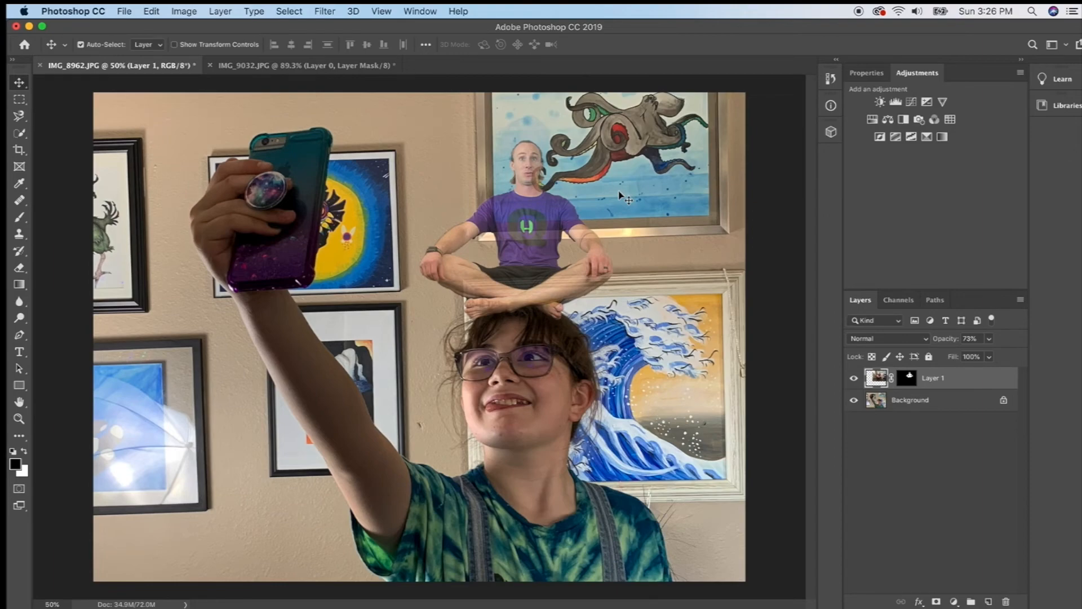
pyautogui.moveTo(216, 134)
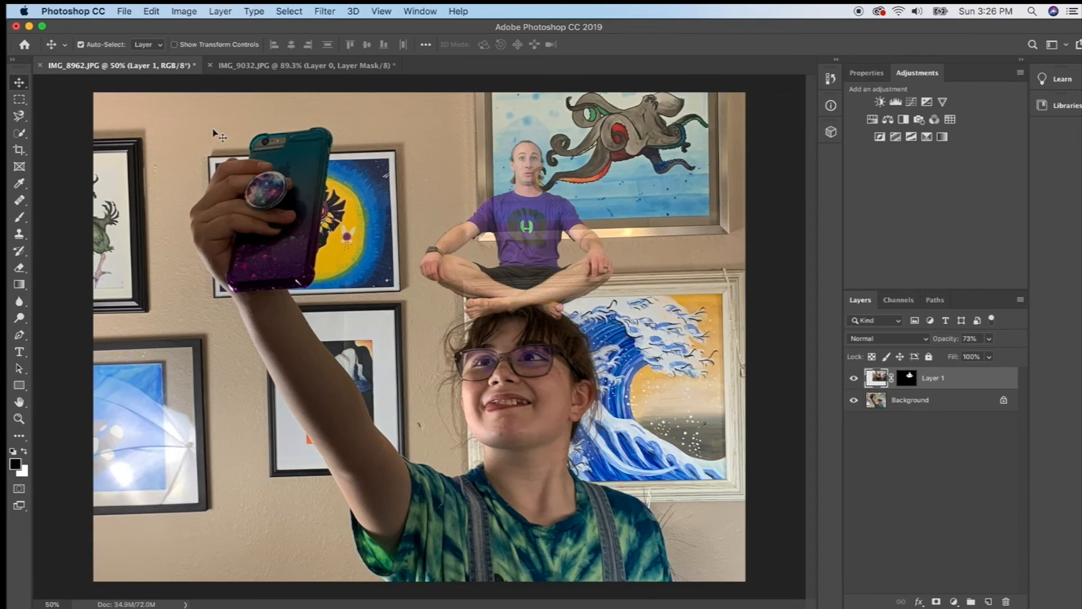
# Save the layered composite as IMG_8962.psd with layers and compatibility kept
pyautogui.click(124, 12)
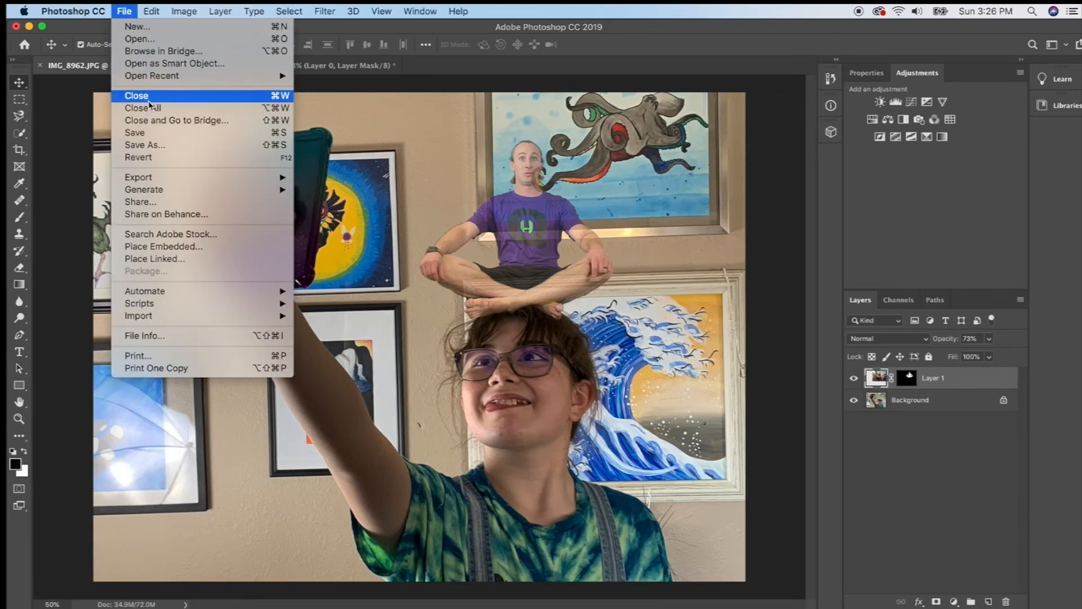
pyautogui.click(145, 145)
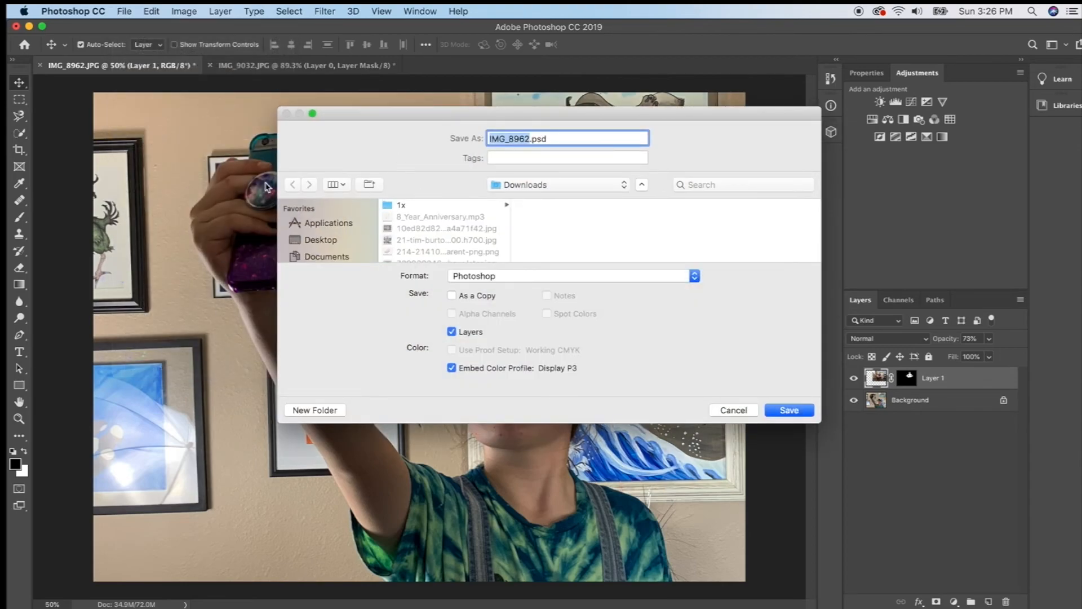
pyautogui.moveTo(533, 149)
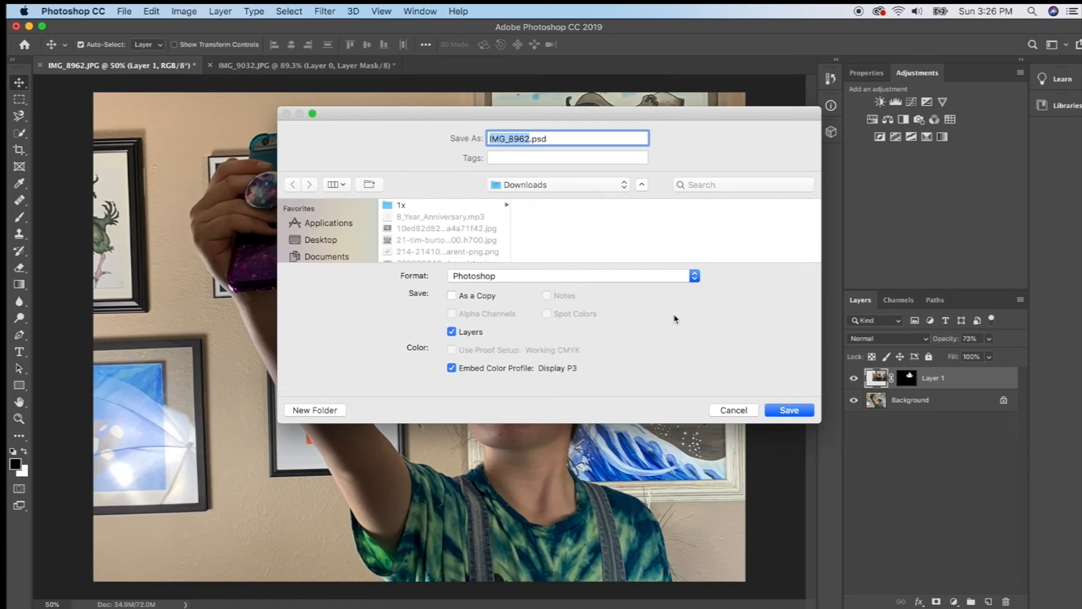
pyautogui.click(788, 410)
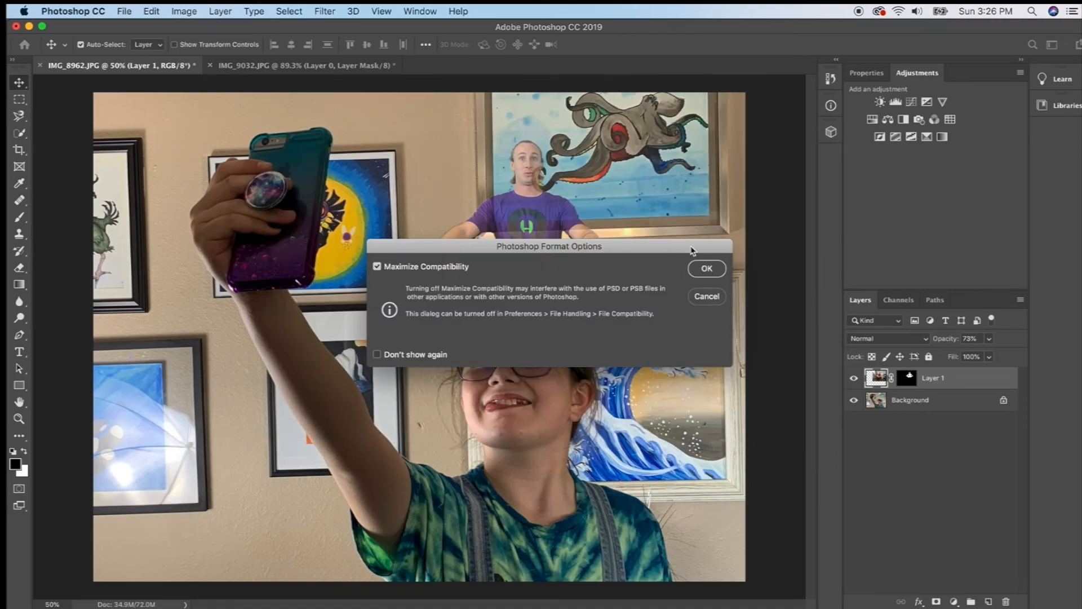
pyautogui.click(706, 269)
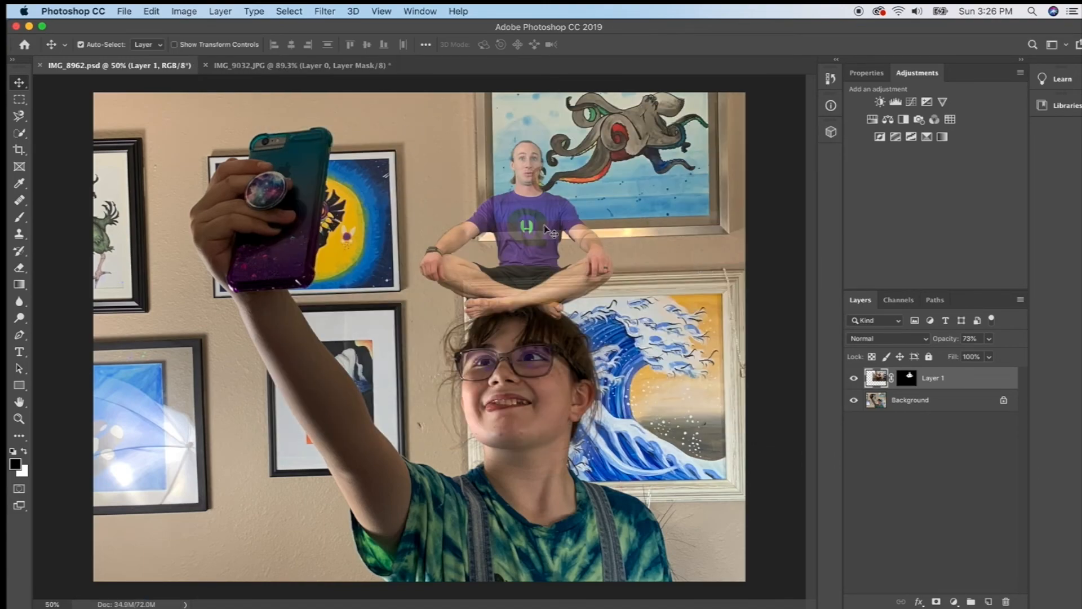